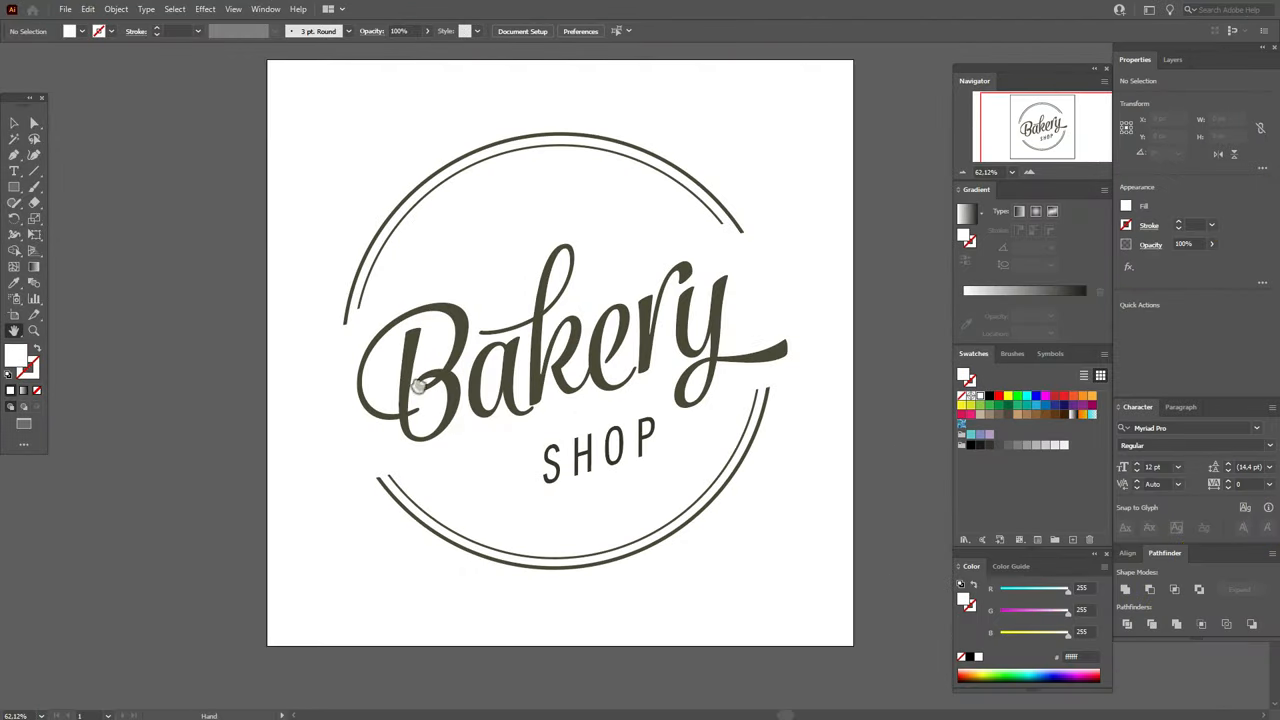
pyautogui.moveTo(672, 520)
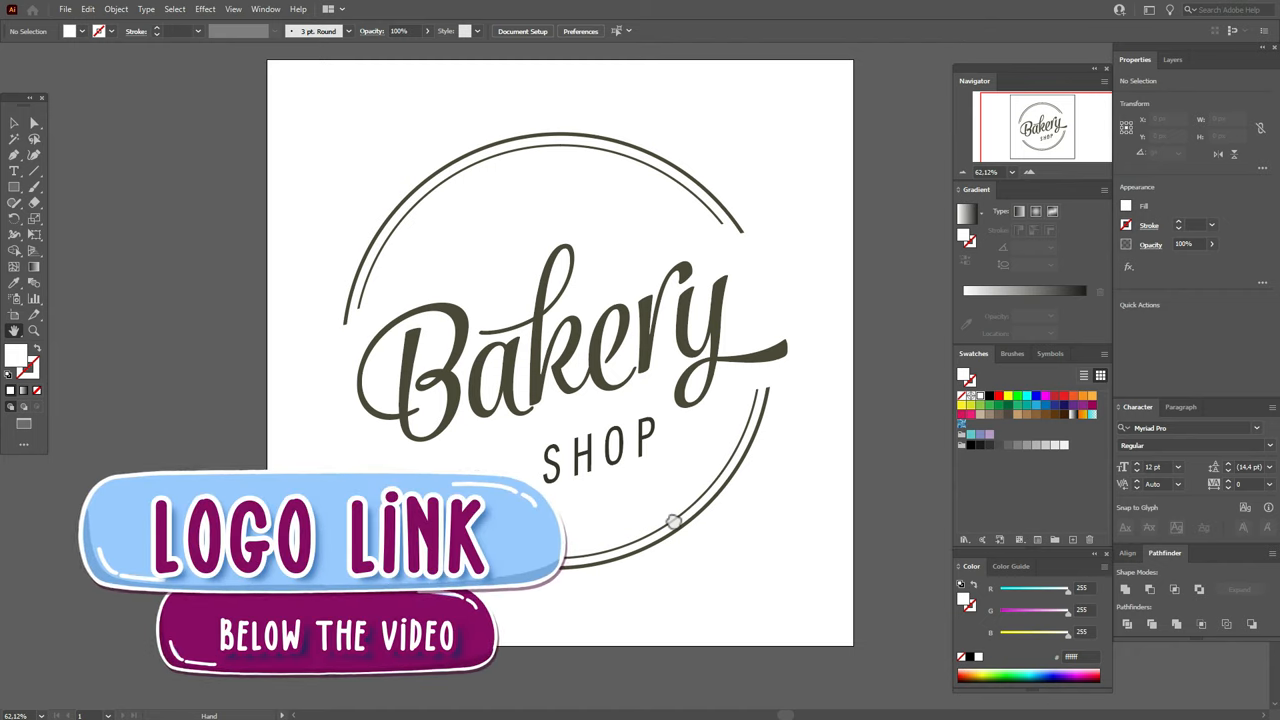
# - Start Export As from the File menu, choosing PNG and naming the file Bakery logo
pyautogui.click(64, 8)
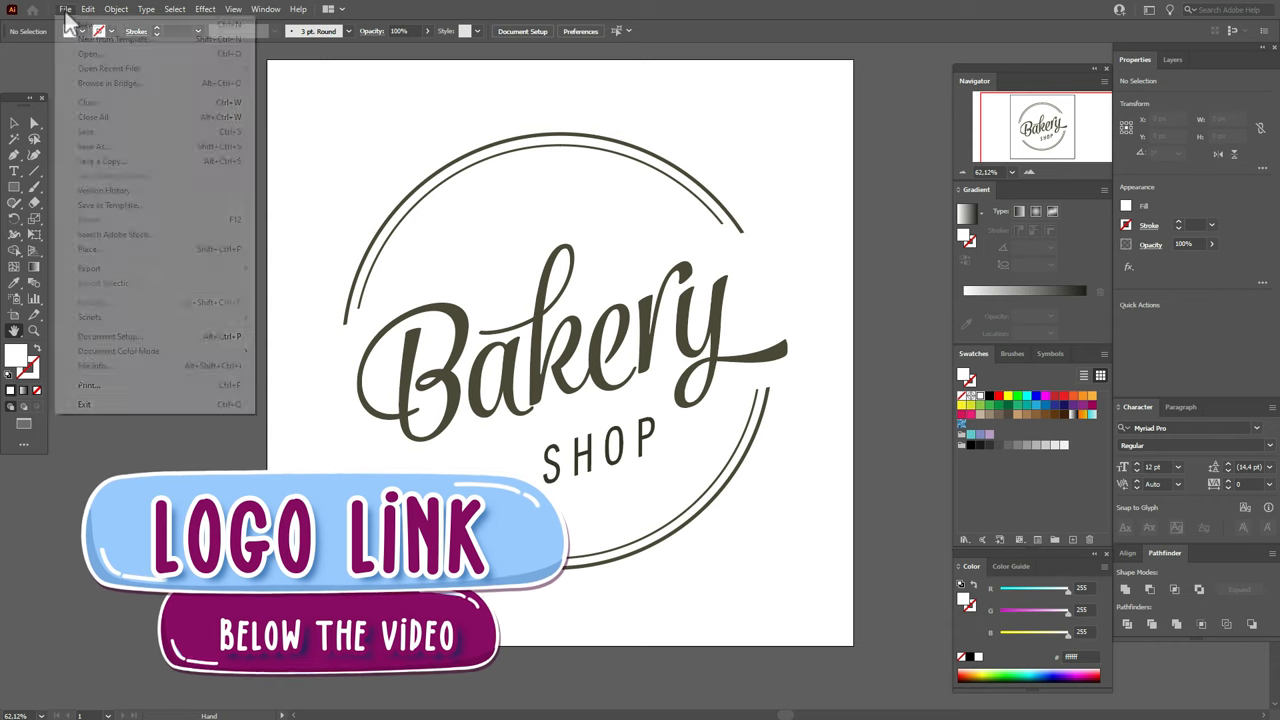
pyautogui.moveTo(88, 268)
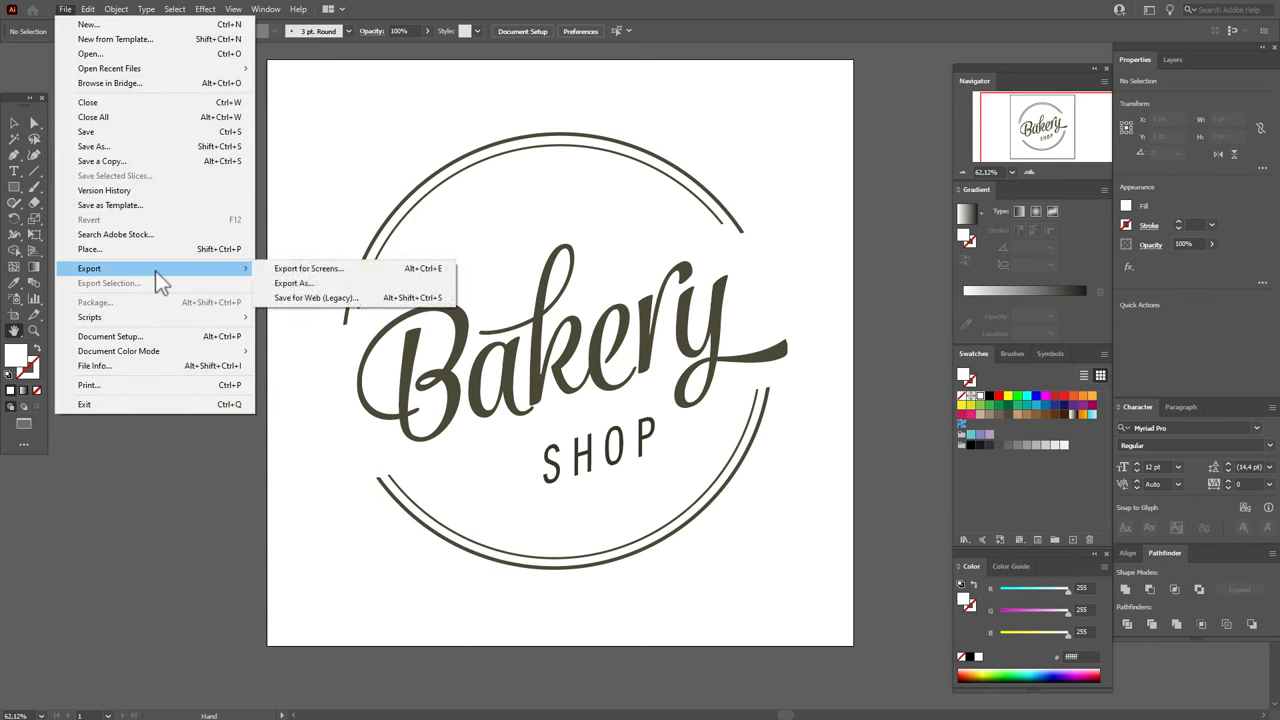
pyautogui.moveTo(292, 284)
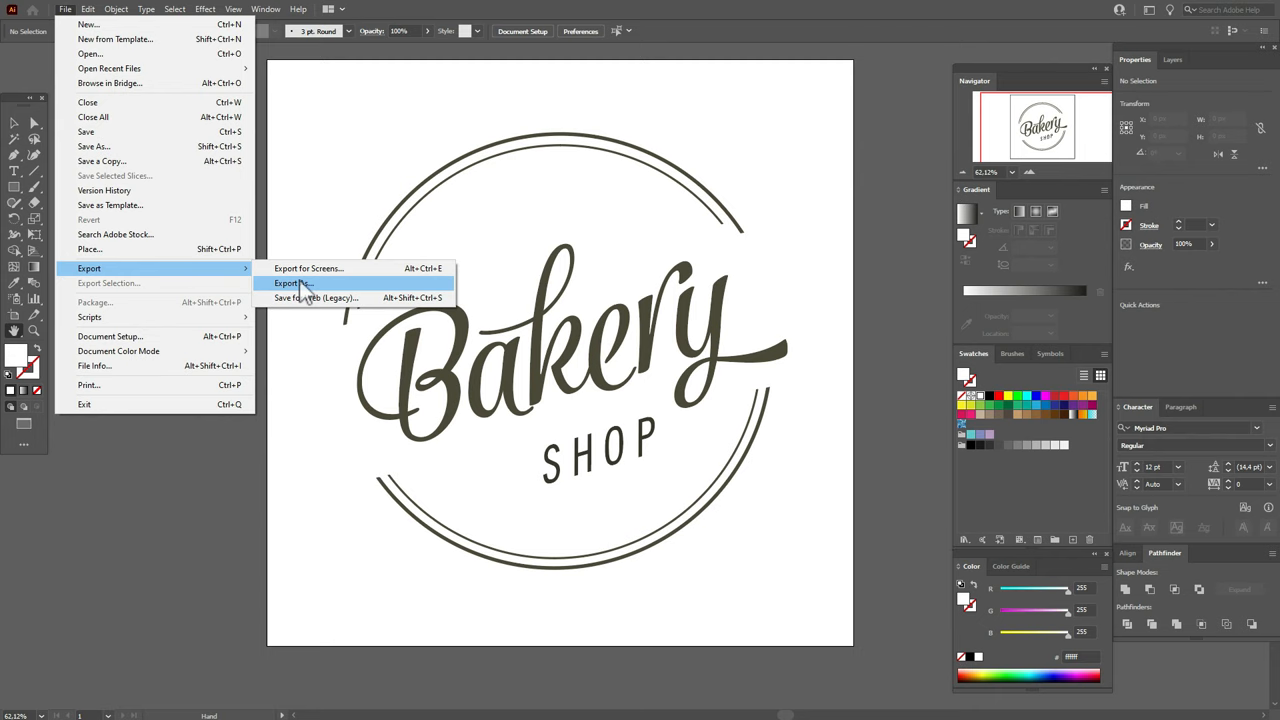
pyautogui.click(292, 284)
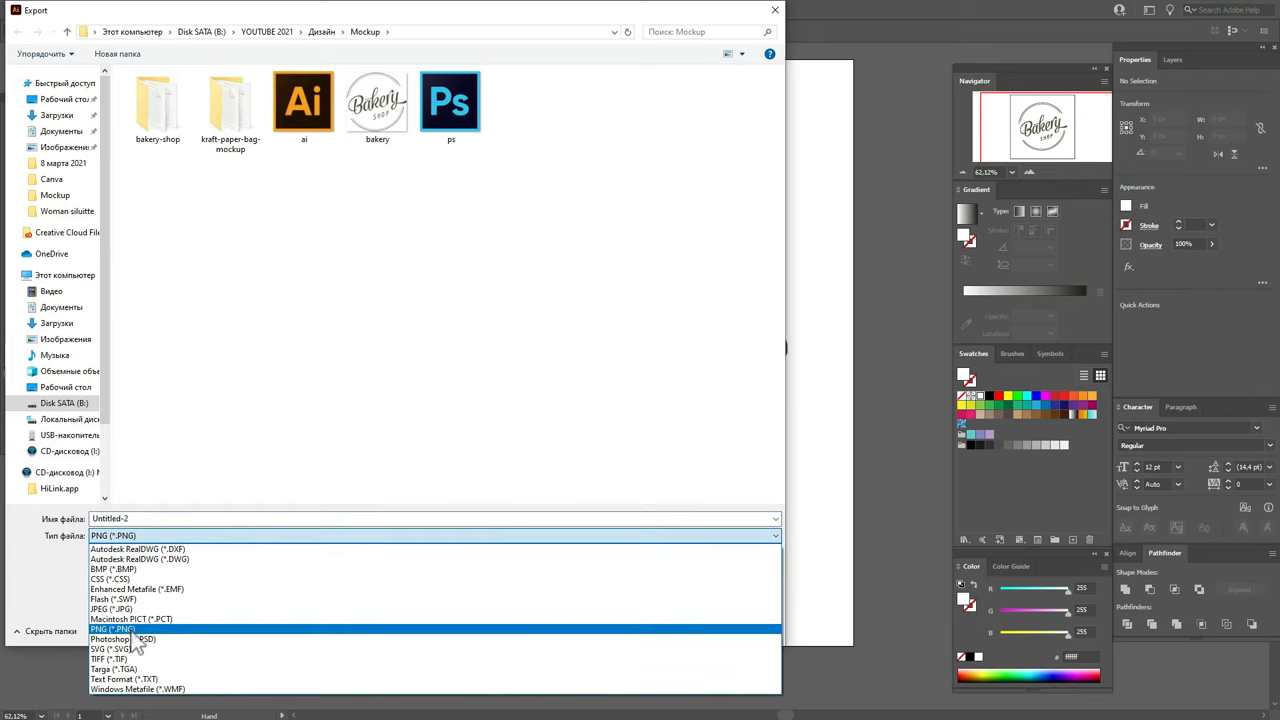
pyautogui.click(112, 628)
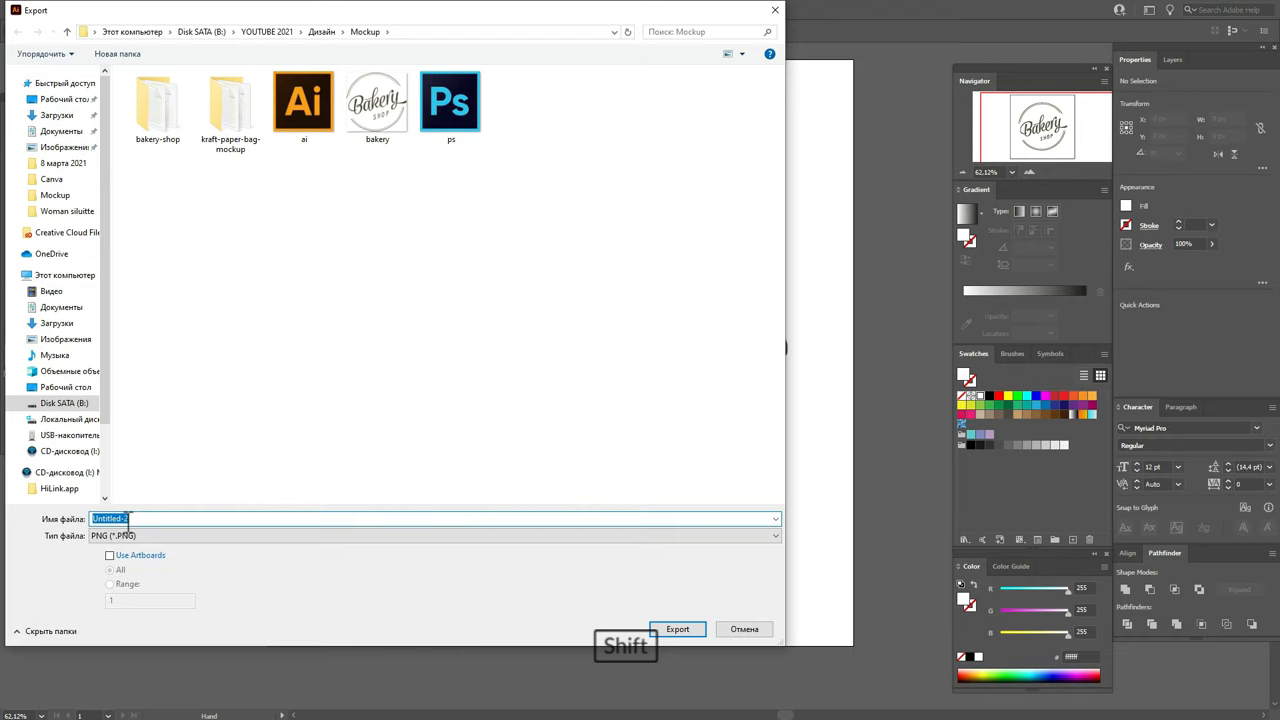
pyautogui.write('Bakery lo')
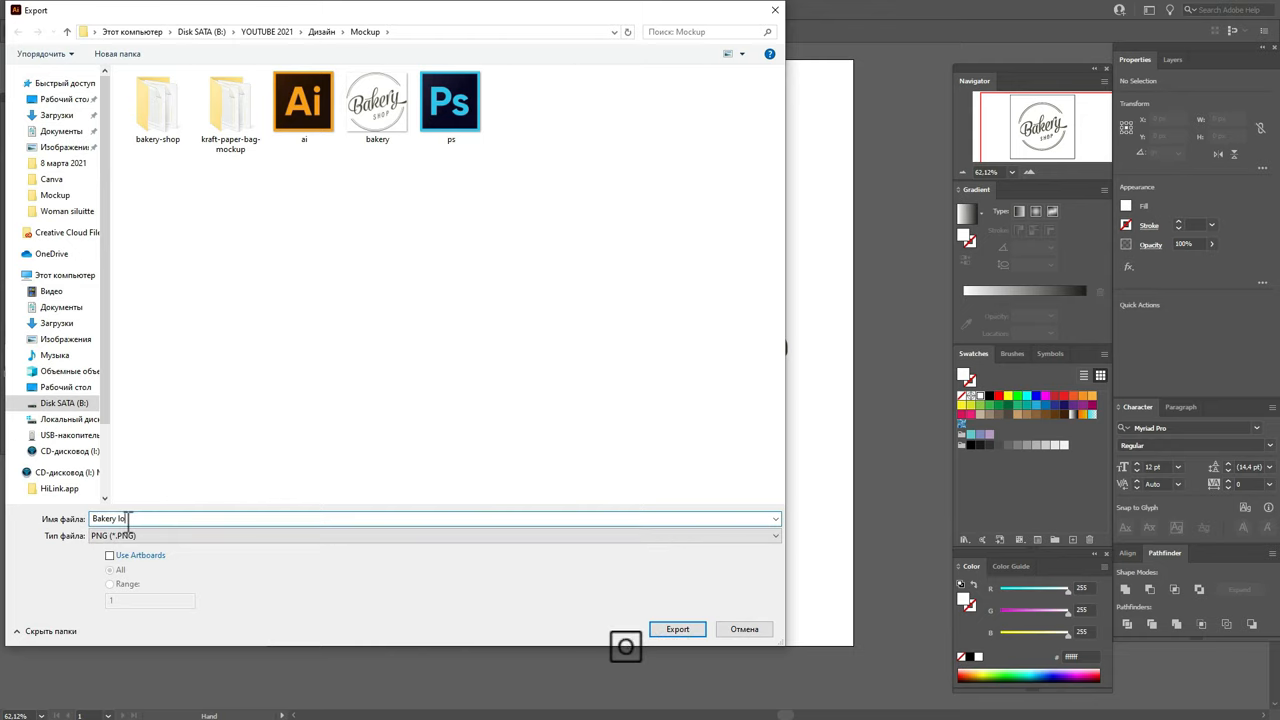
pyautogui.write('go')
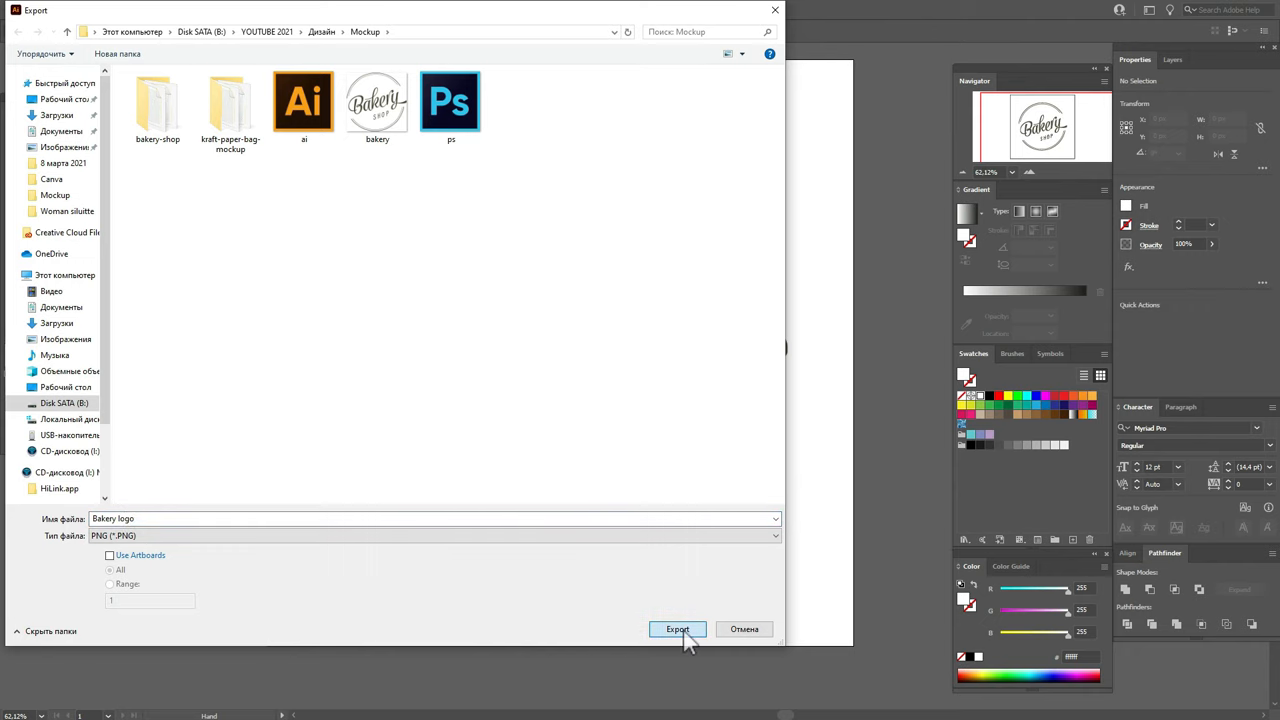
# - Export the logo as a high-resolution PNG with a transparent background
pyautogui.click(676, 628)
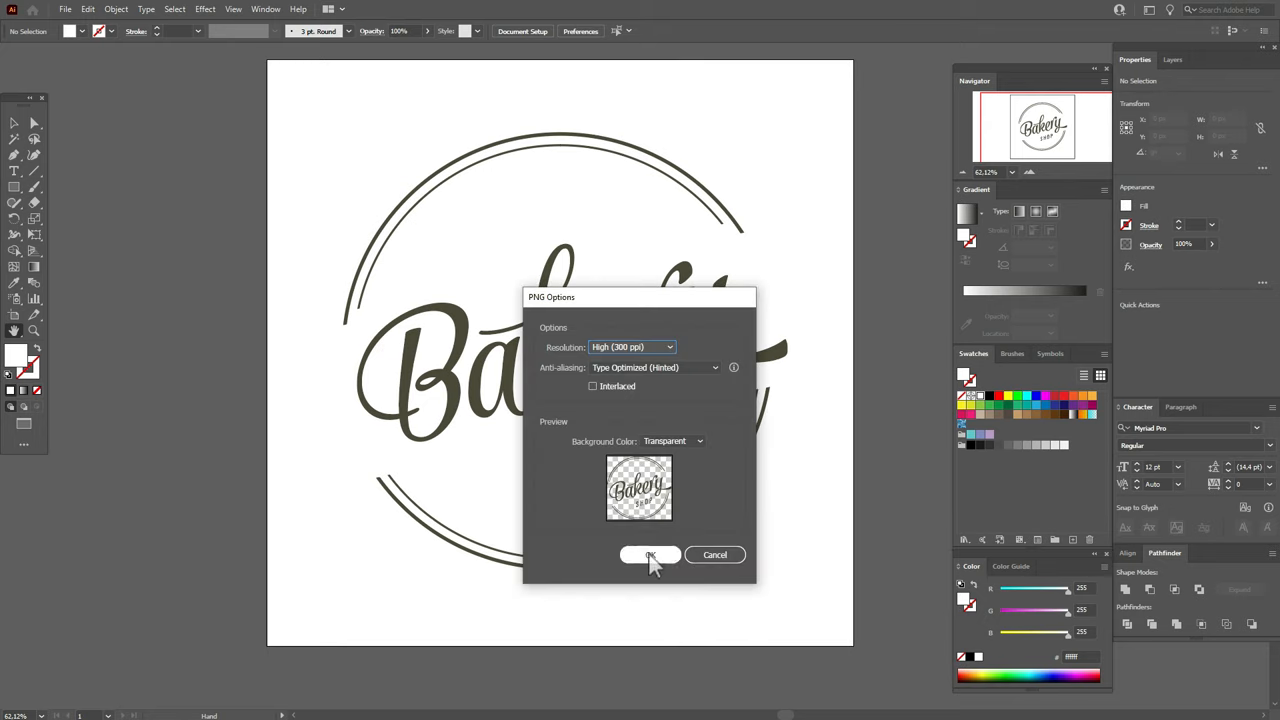
pyautogui.click(650, 556)
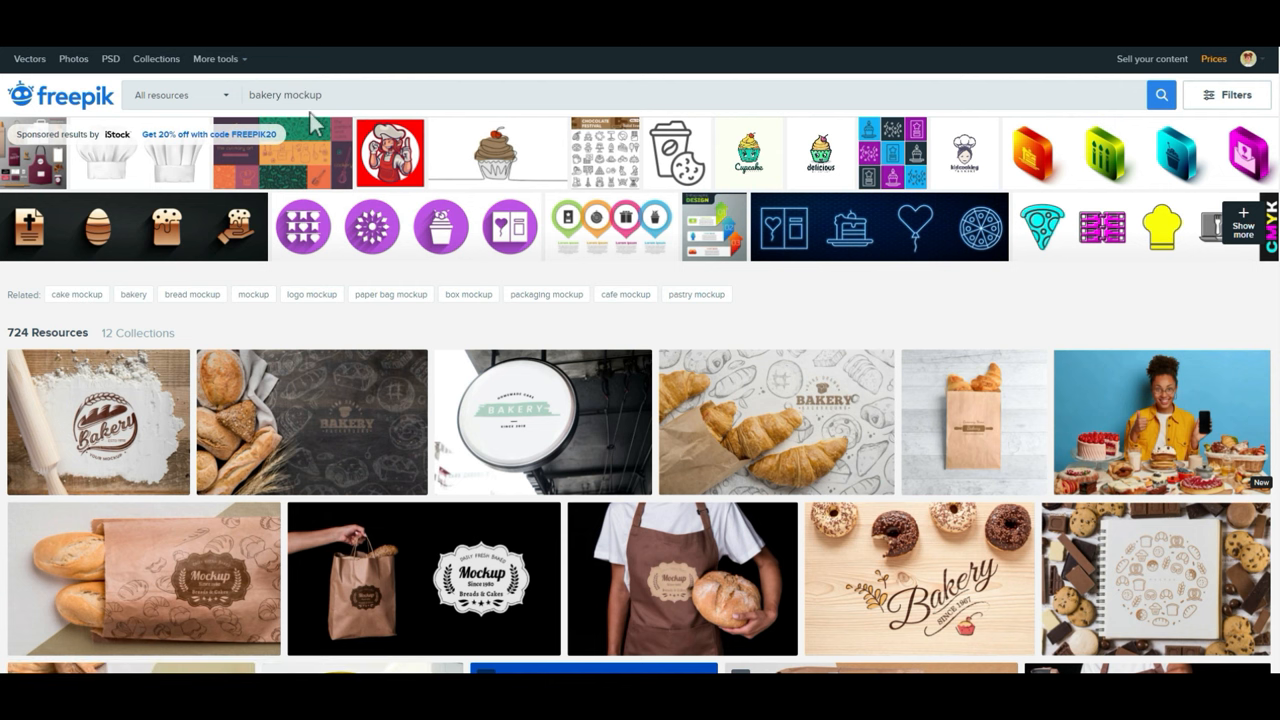
# - Browse the bakery mockup results and open the kraft paper bag mockup with croissants
pyautogui.scroll(-3)
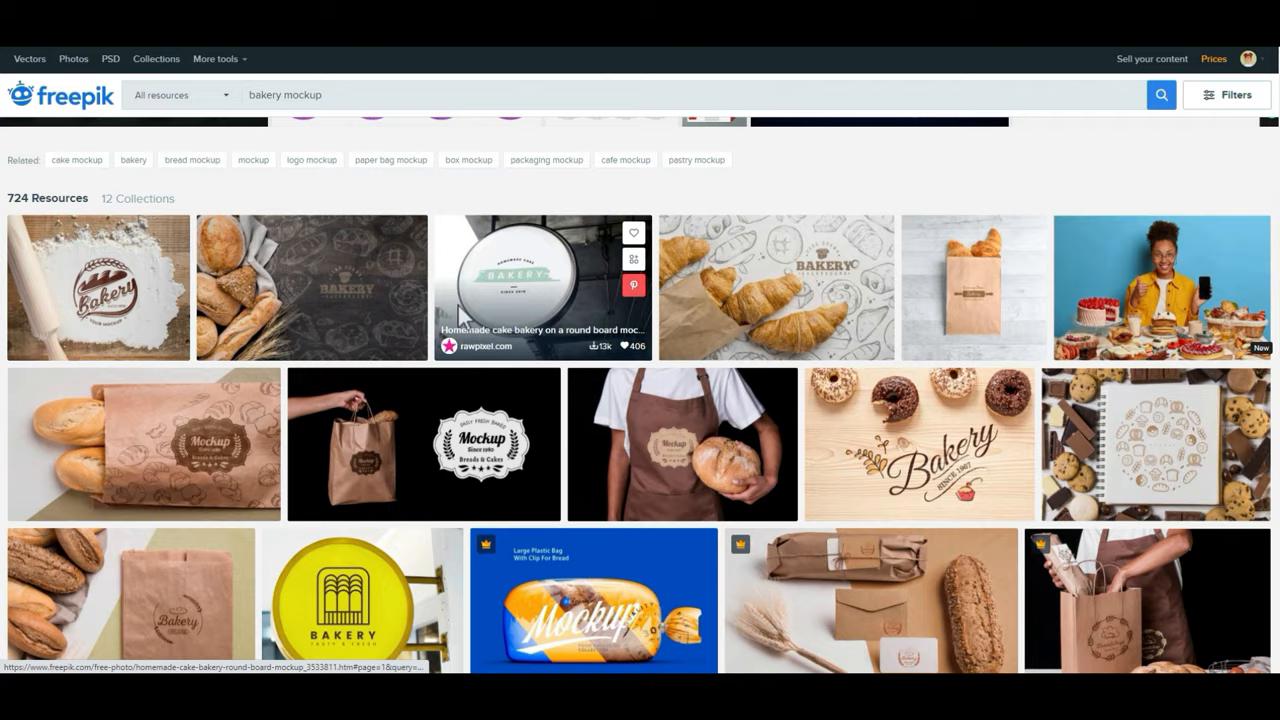
pyautogui.scroll(-3)
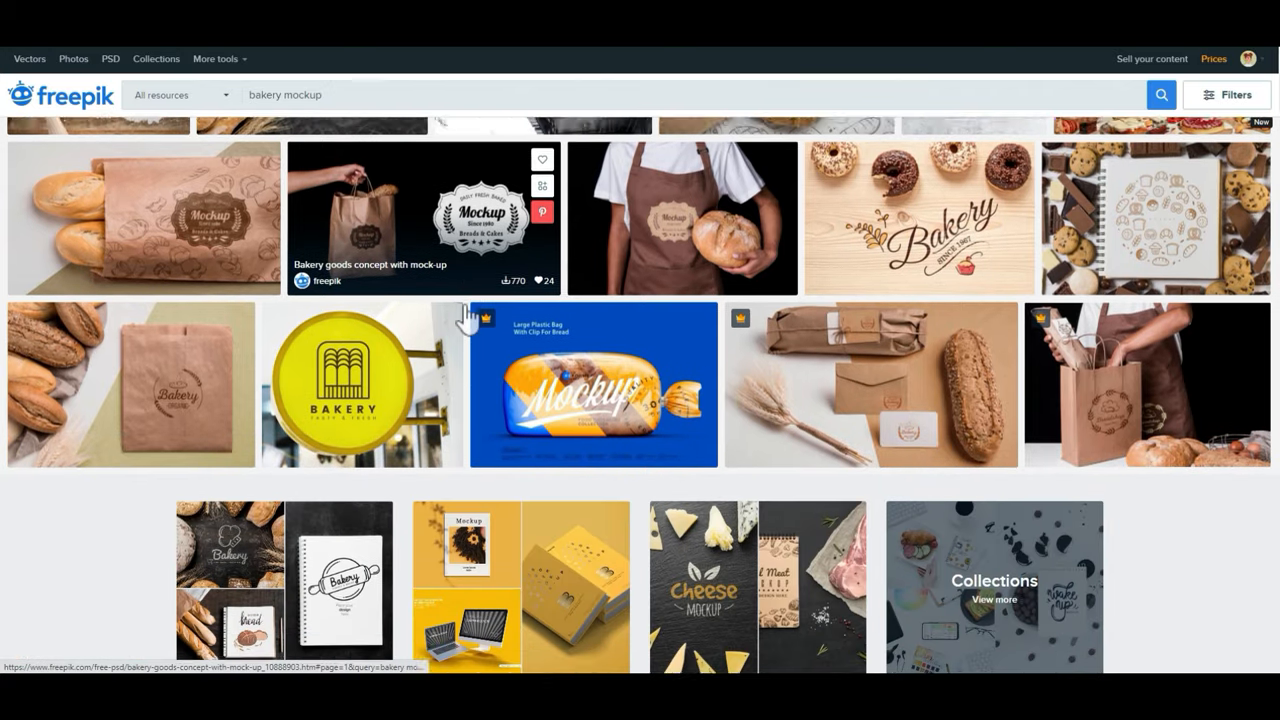
pyautogui.scroll(-3)
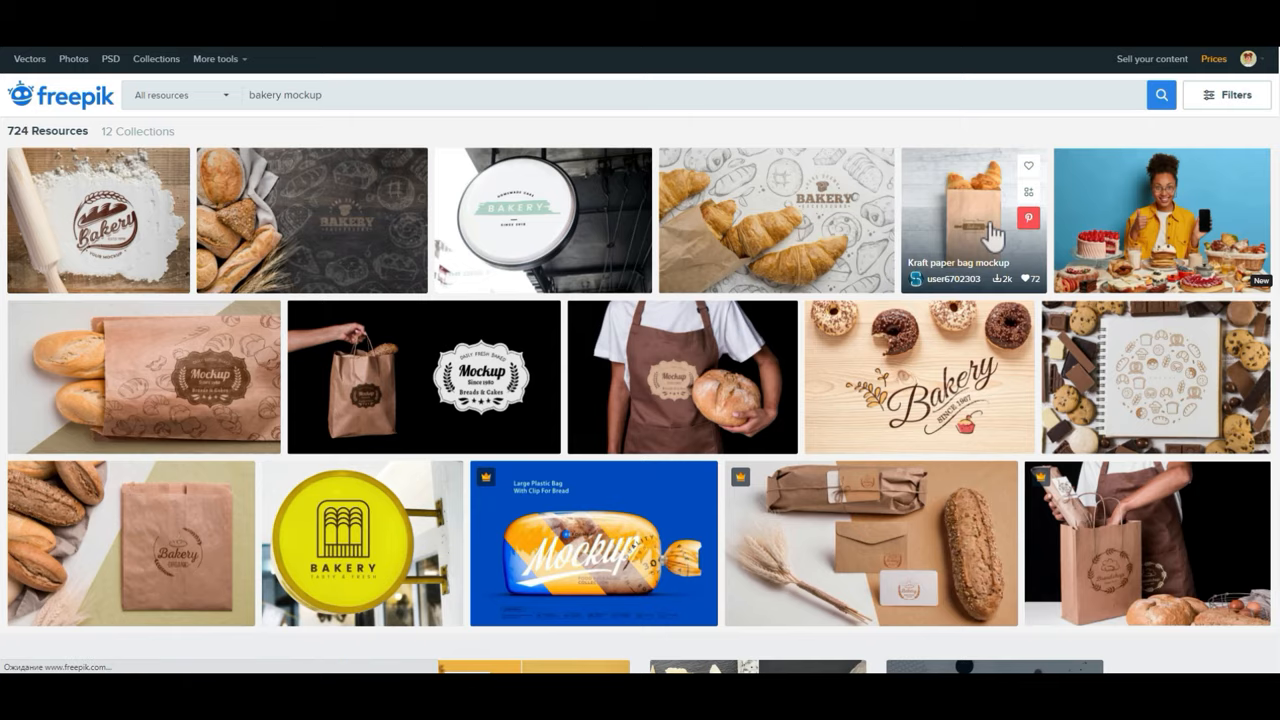
pyautogui.click(972, 216)
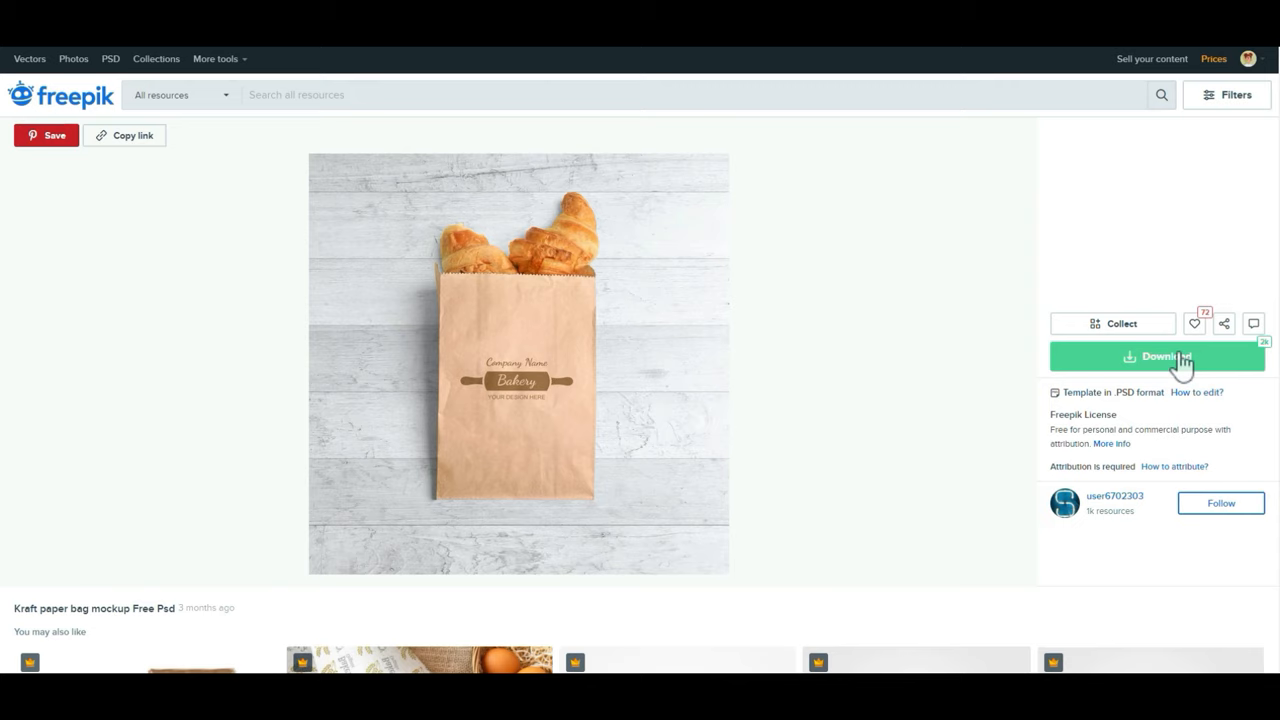
# - Download the kraft paper bag mockup using the free download option
pyautogui.click(1156, 356)
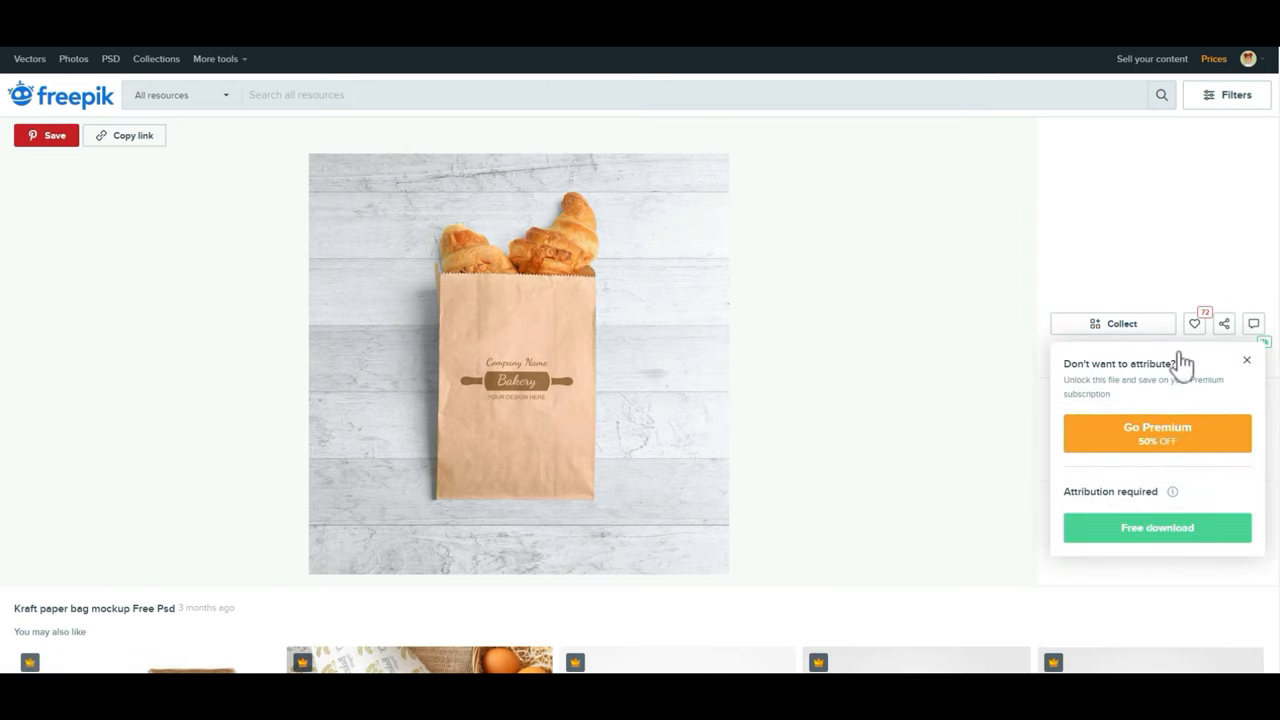
pyautogui.click(1156, 528)
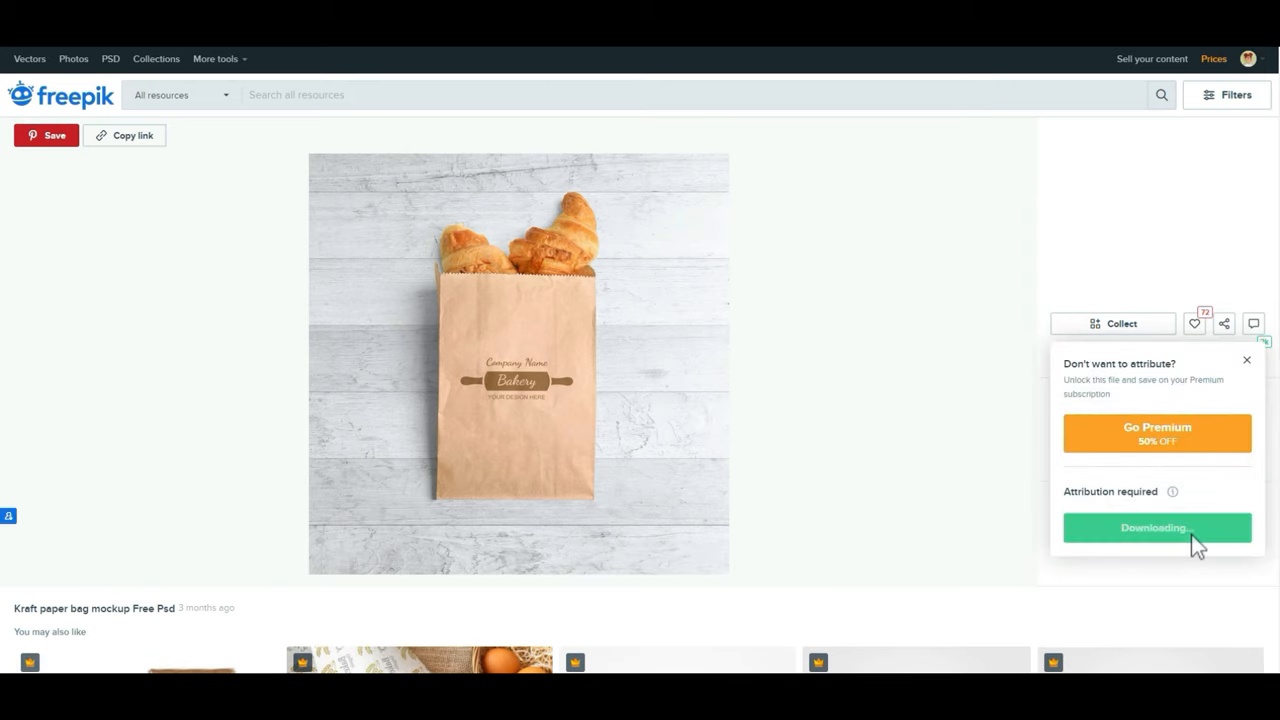
pyautogui.click(1156, 528)
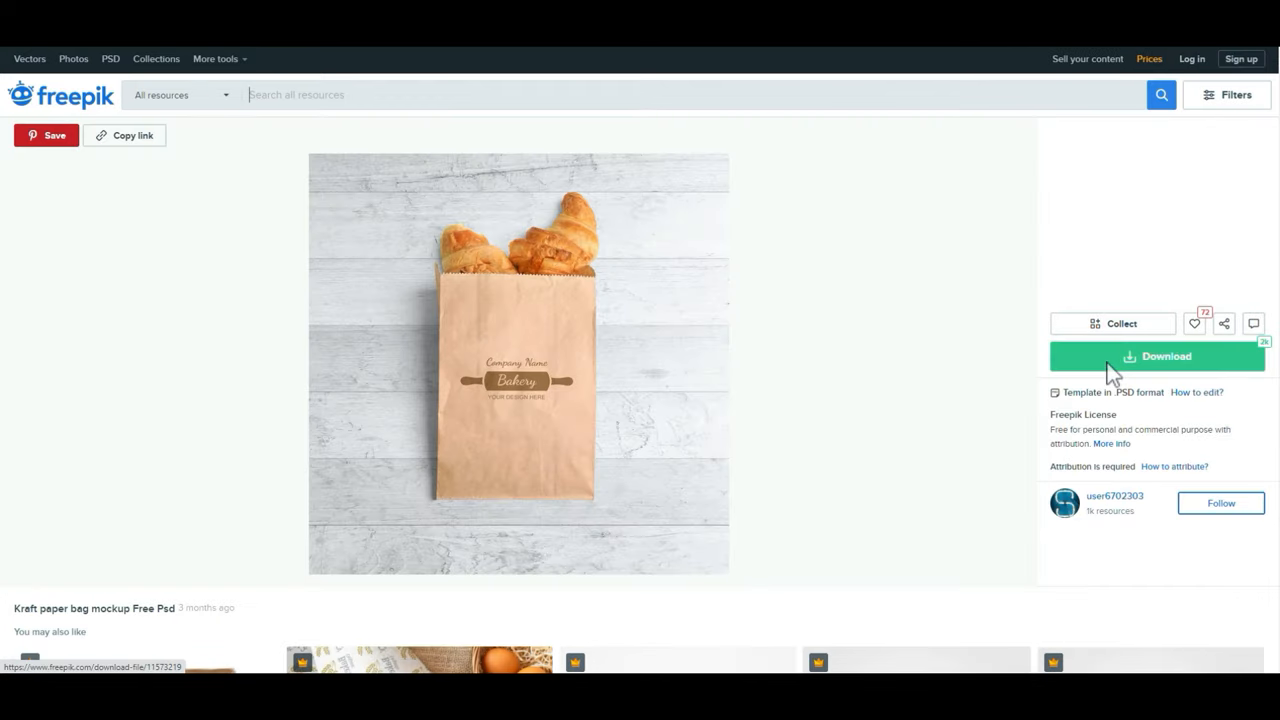
pyautogui.click(1156, 356)
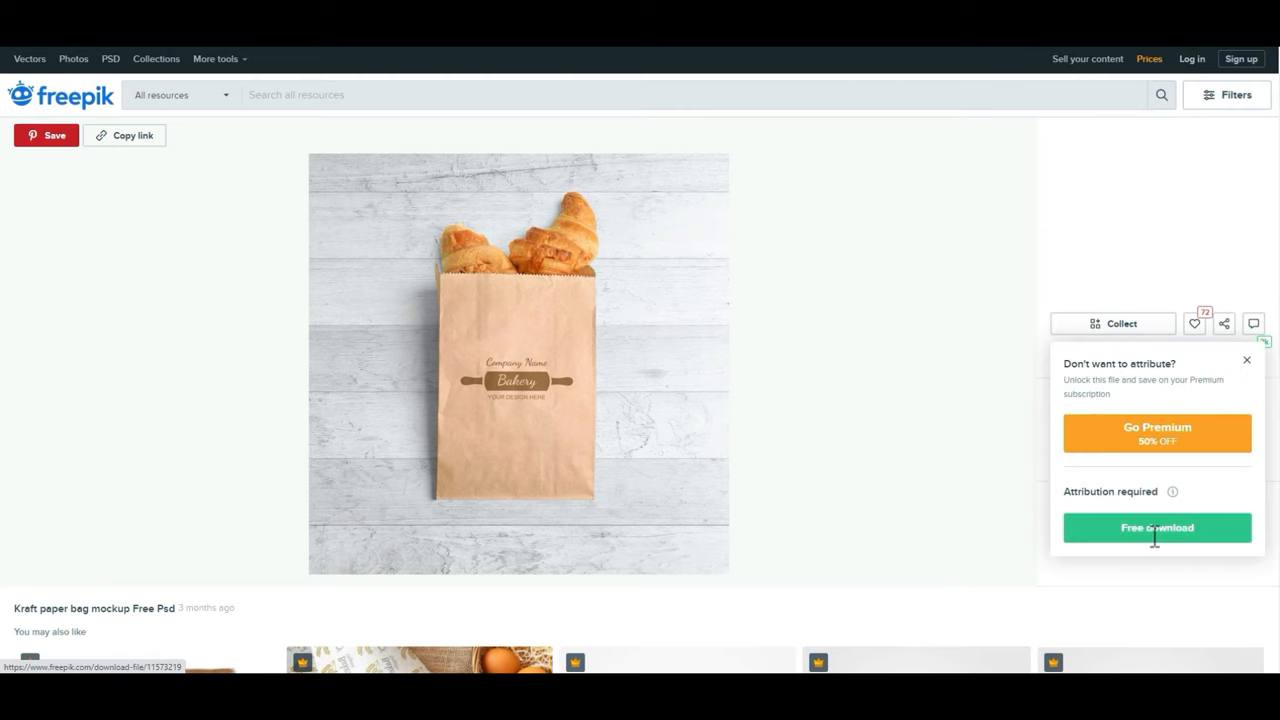
pyautogui.click(1156, 528)
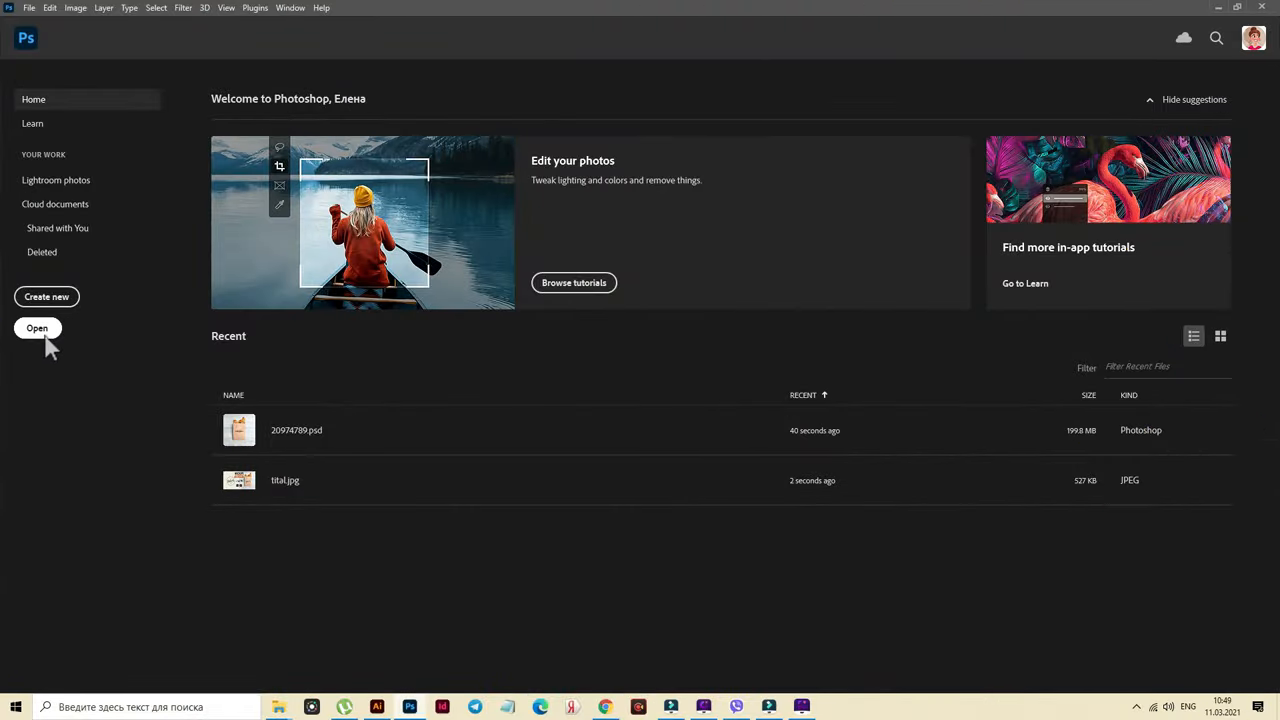
# - Open the downloaded kraft paper bag mockup PSD from its folder
pyautogui.click(36, 328)
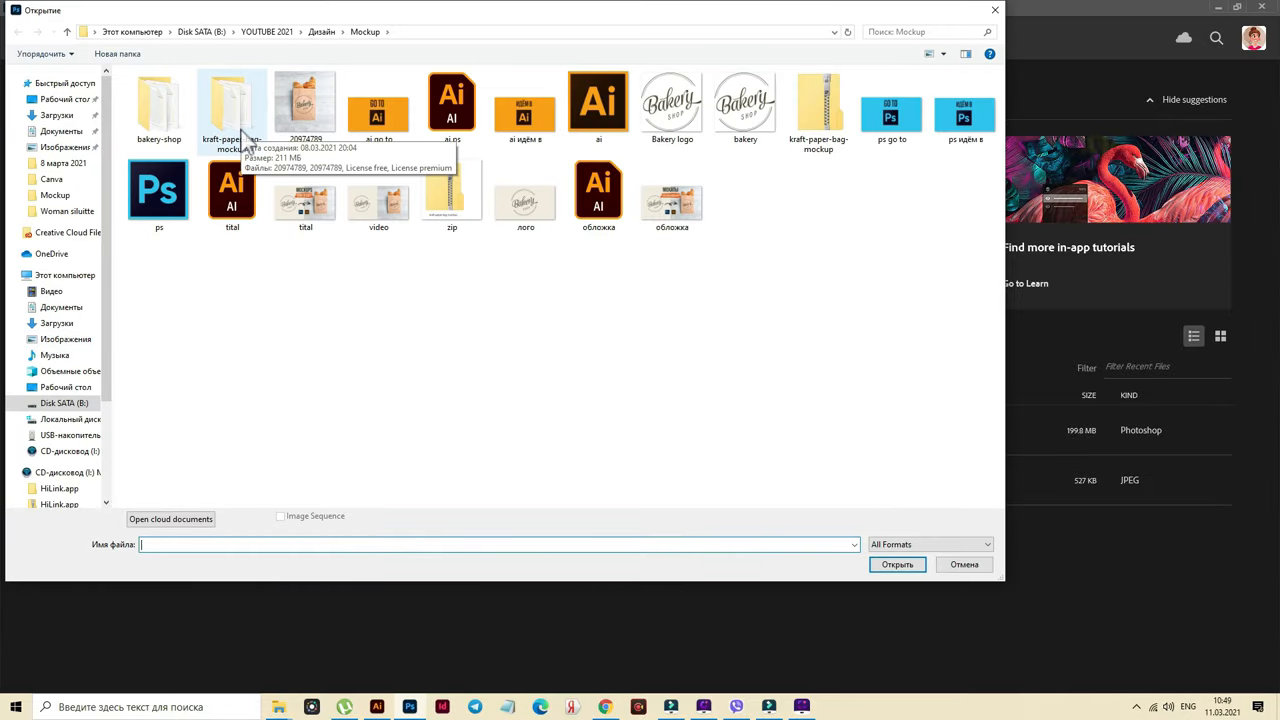
pyautogui.doubleClick(232, 104)
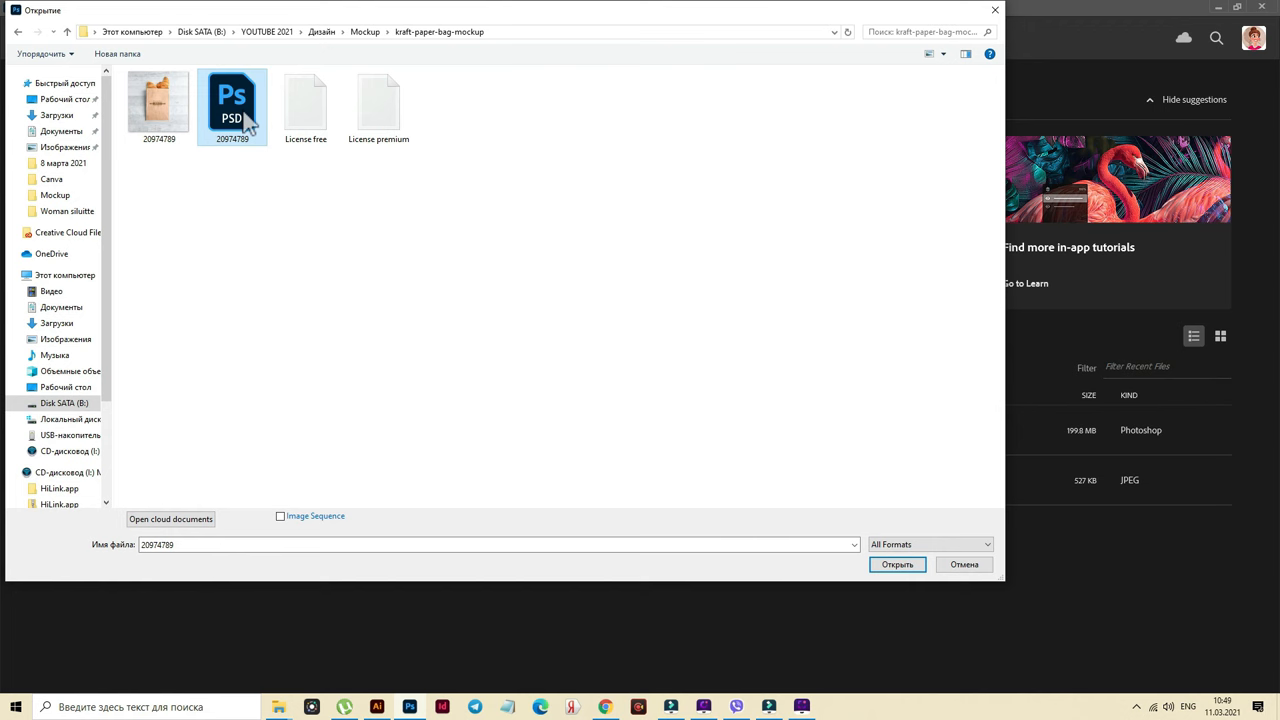
pyautogui.click(896, 564)
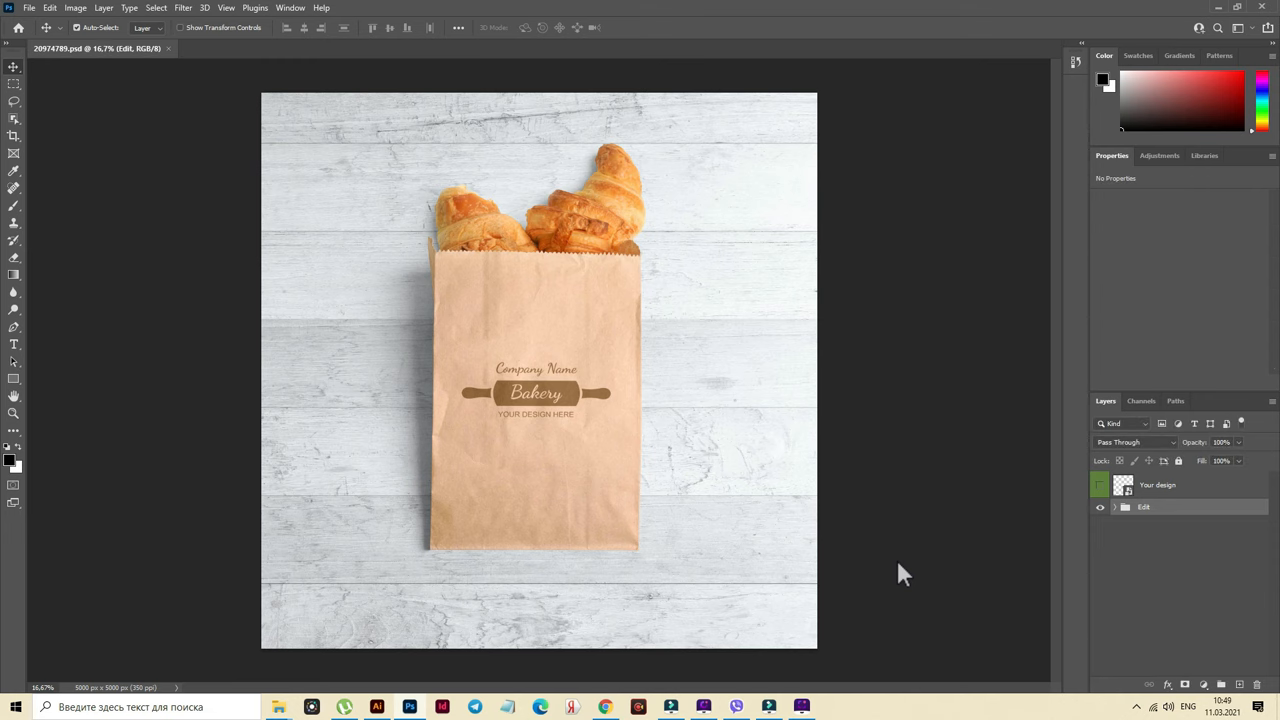
pyautogui.moveTo(30, 24)
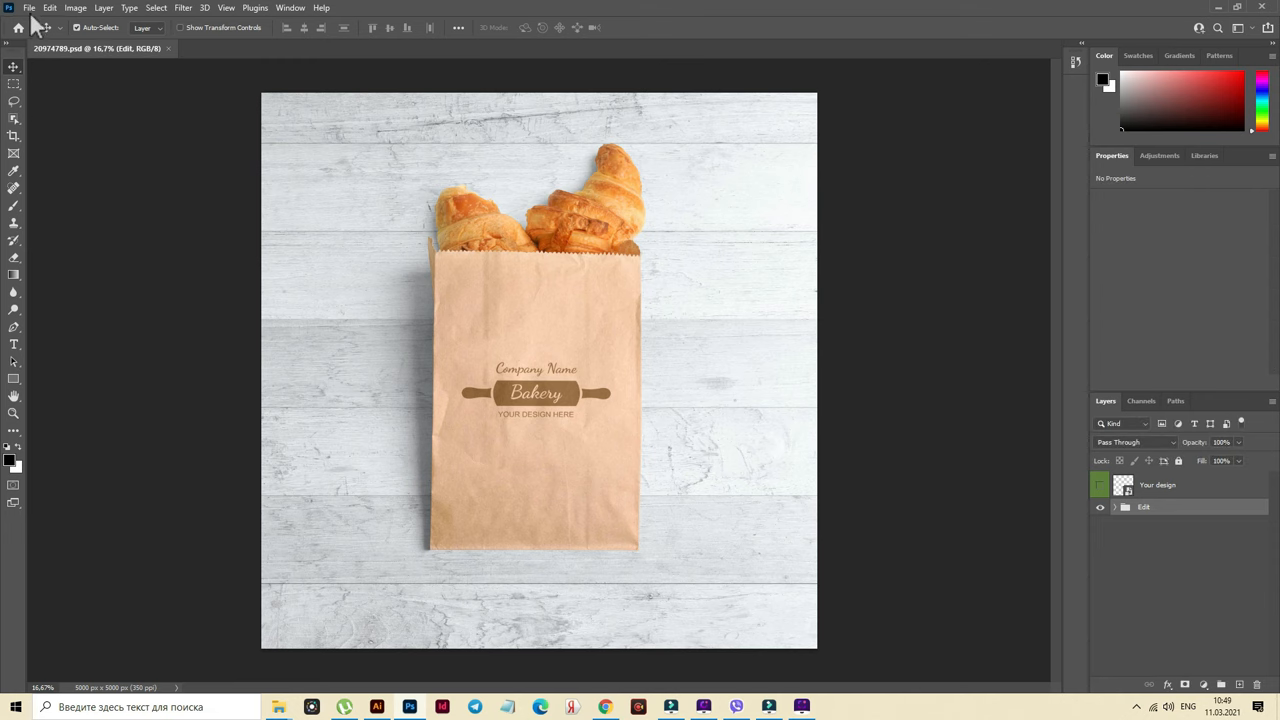
# - Open the Bakery logo PNG as its own document, copy it, and return to the mockup
pyautogui.click(28, 8)
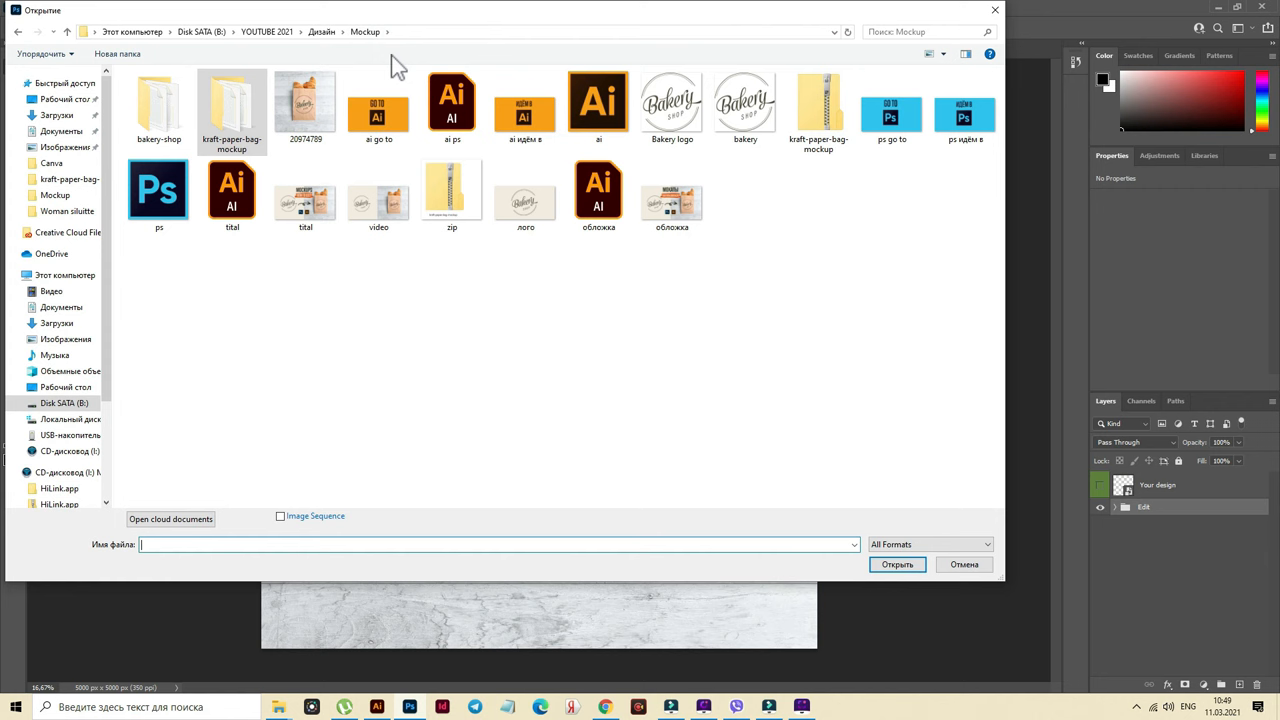
pyautogui.click(672, 104)
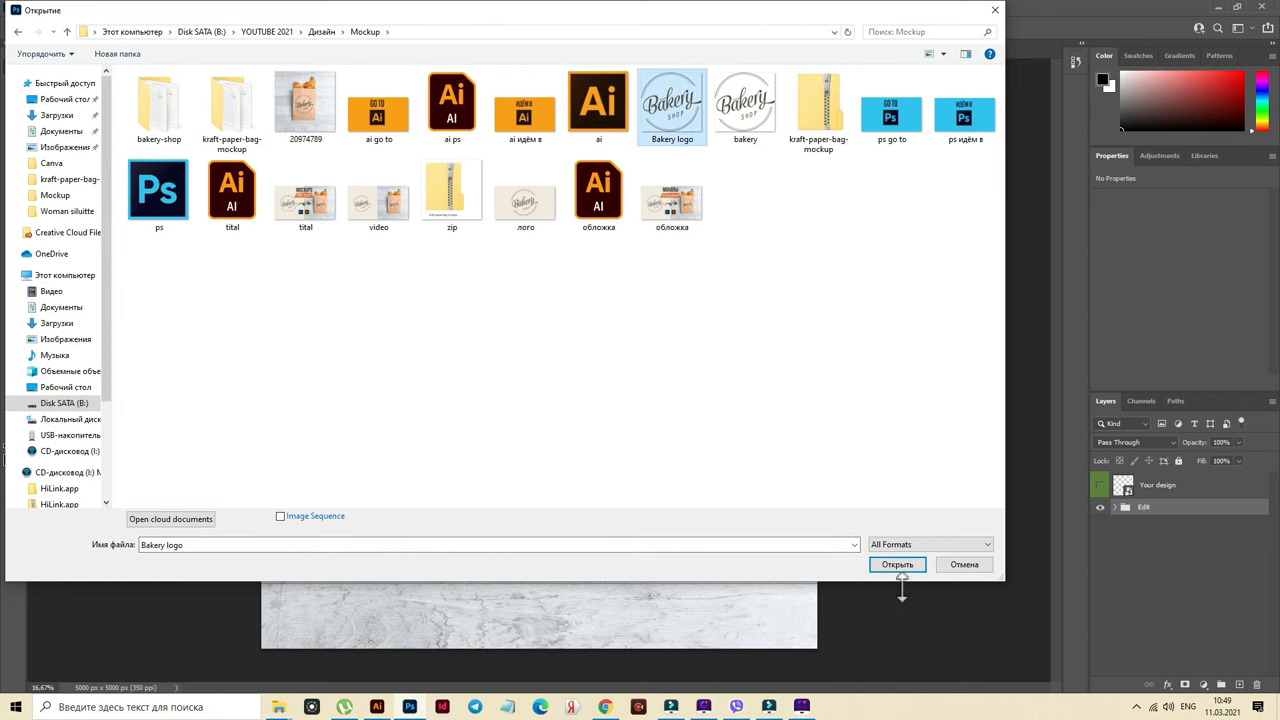
pyautogui.click(896, 564)
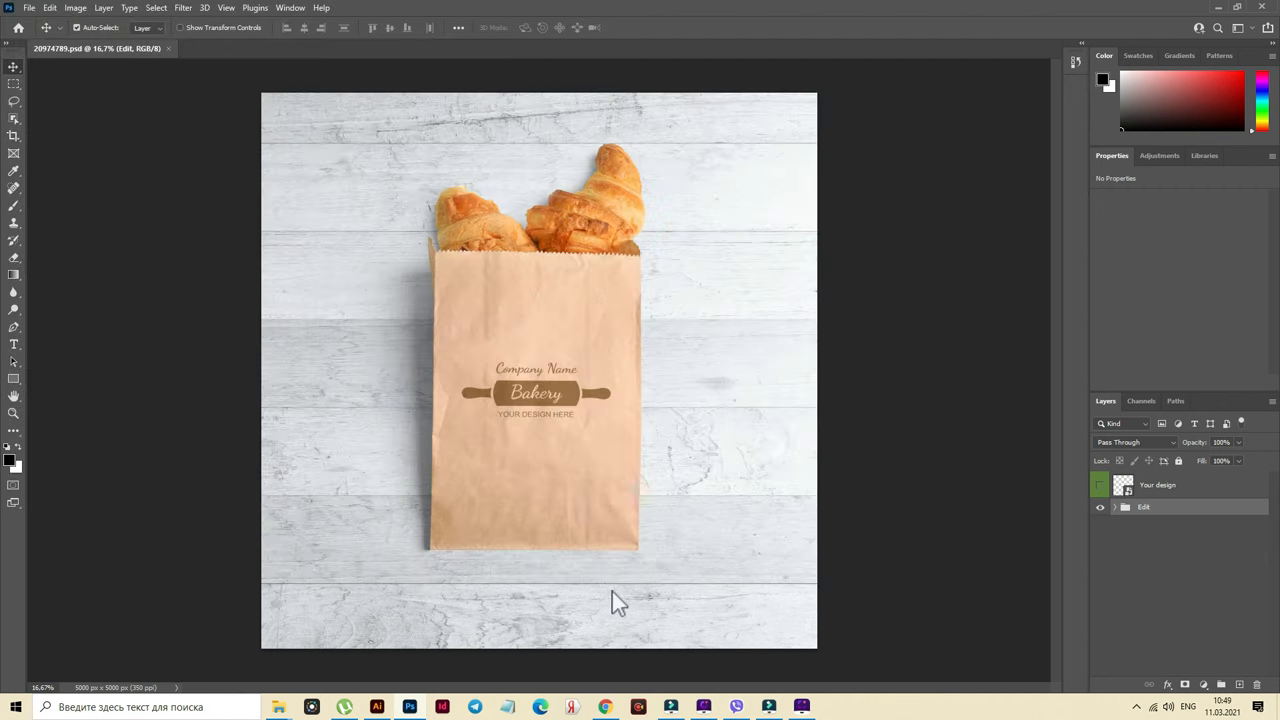
pyautogui.click(256, 48)
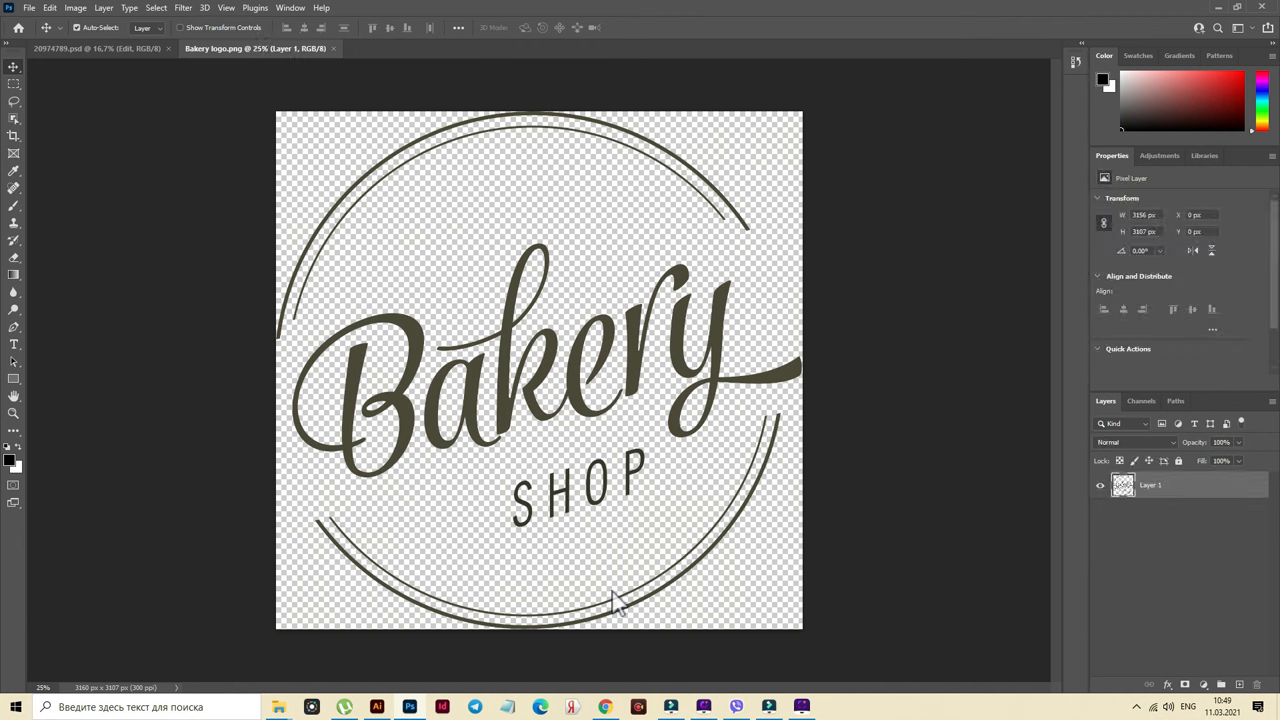
pyautogui.press('ctrl')
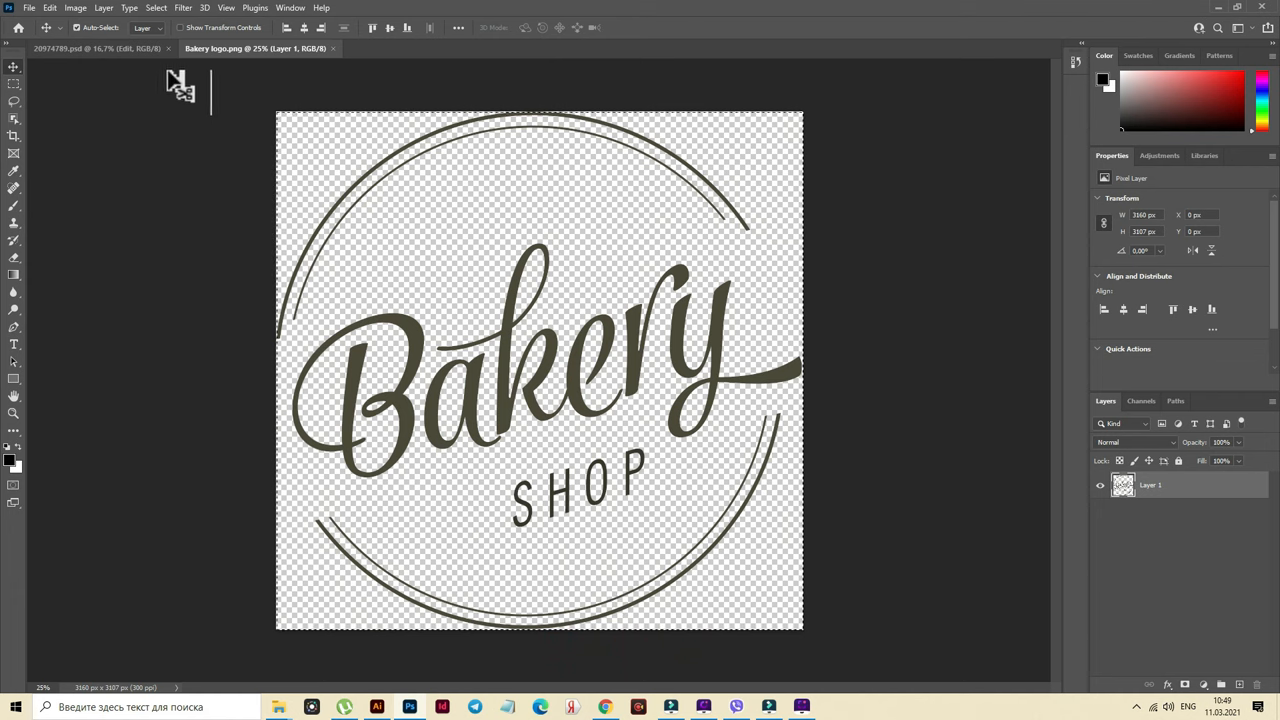
pyautogui.click(96, 48)
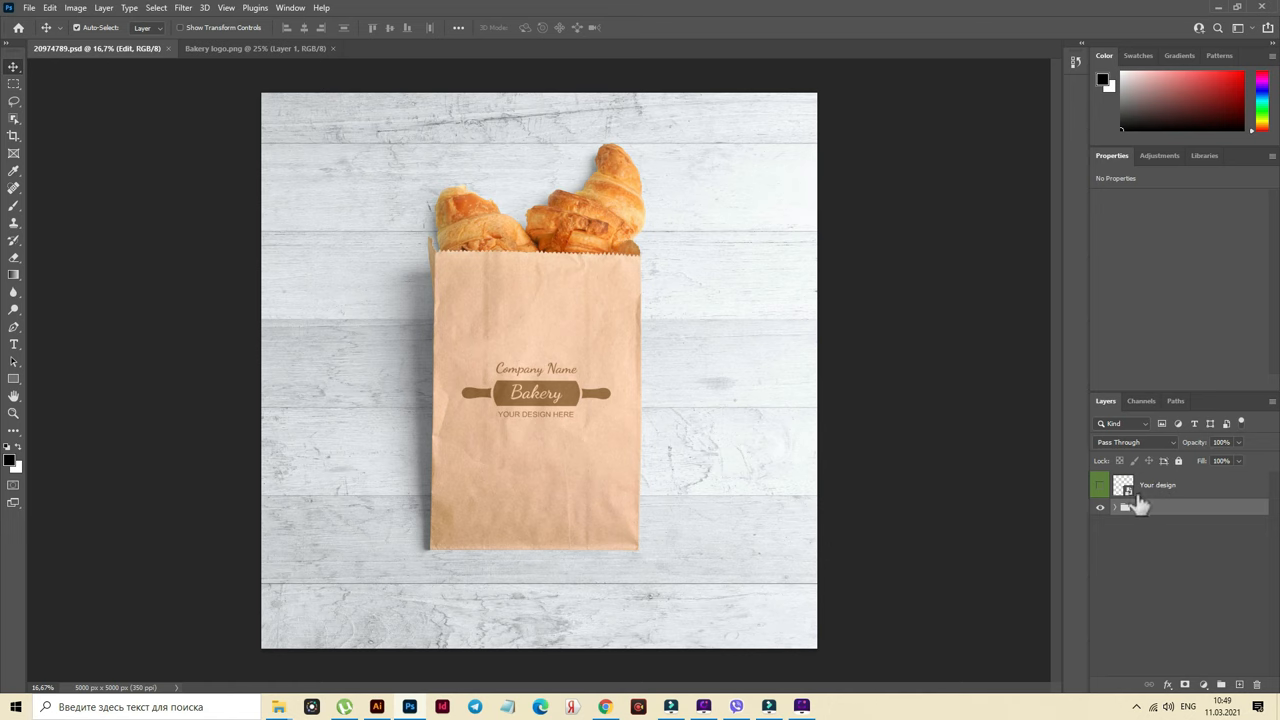
# - Enter the bag's smart-object design and hide the placeholder rolling-pin artwork
pyautogui.doubleClick(1122, 486)
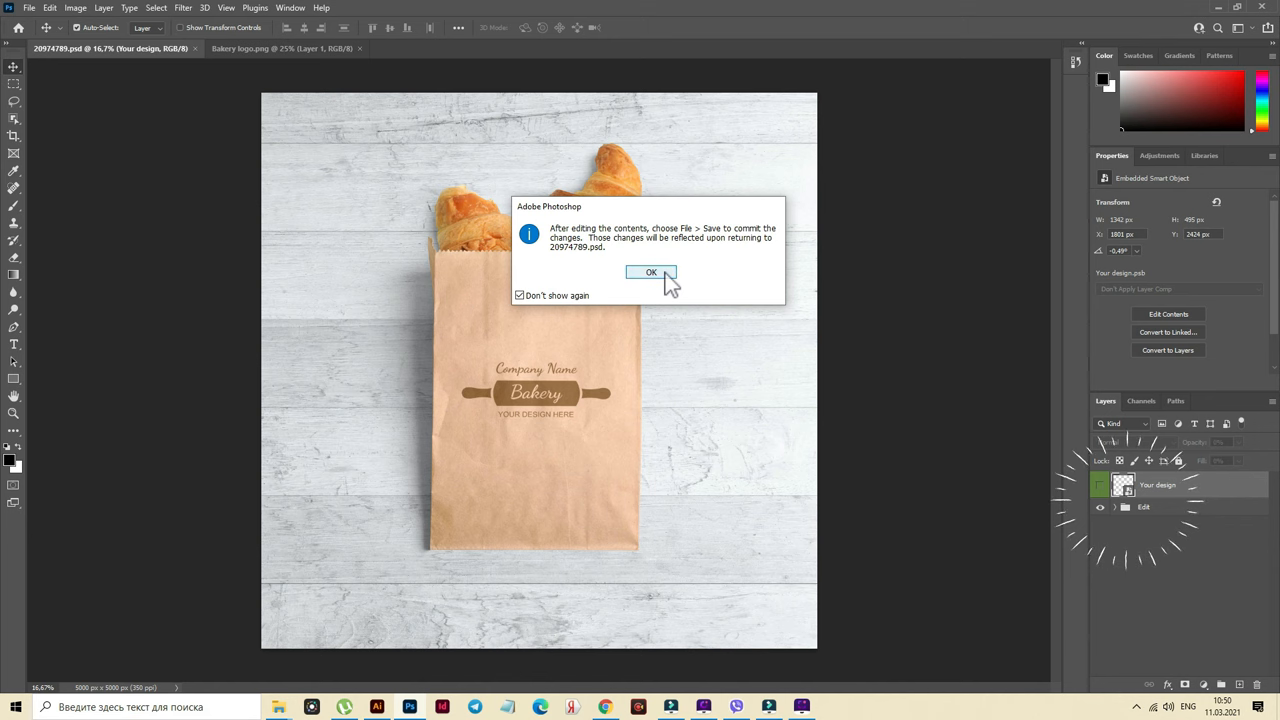
pyautogui.click(652, 272)
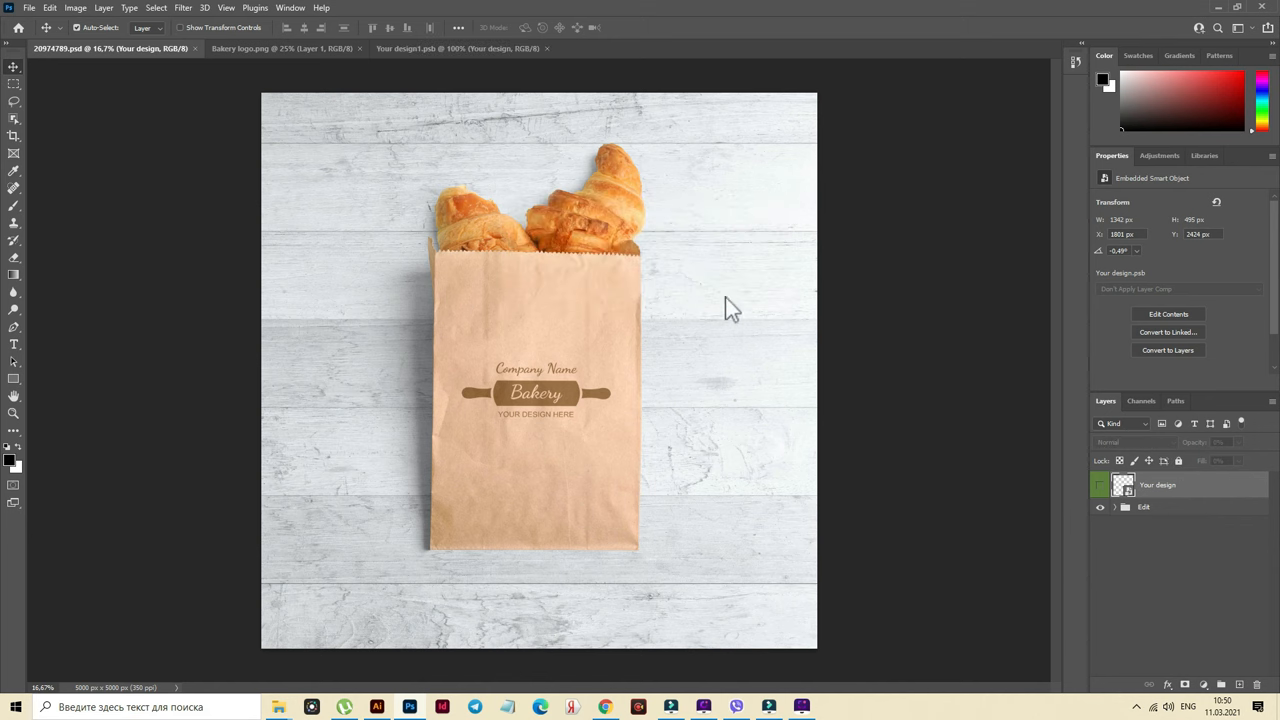
pyautogui.click(456, 48)
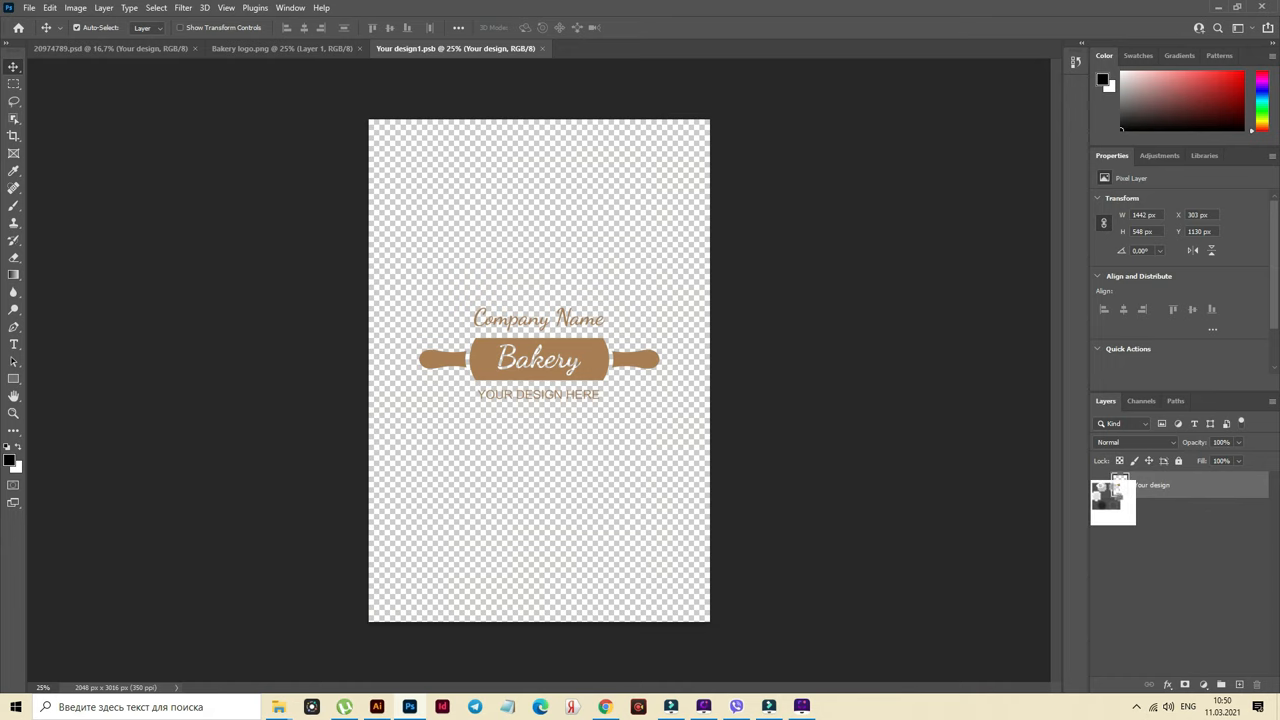
pyautogui.click(1100, 486)
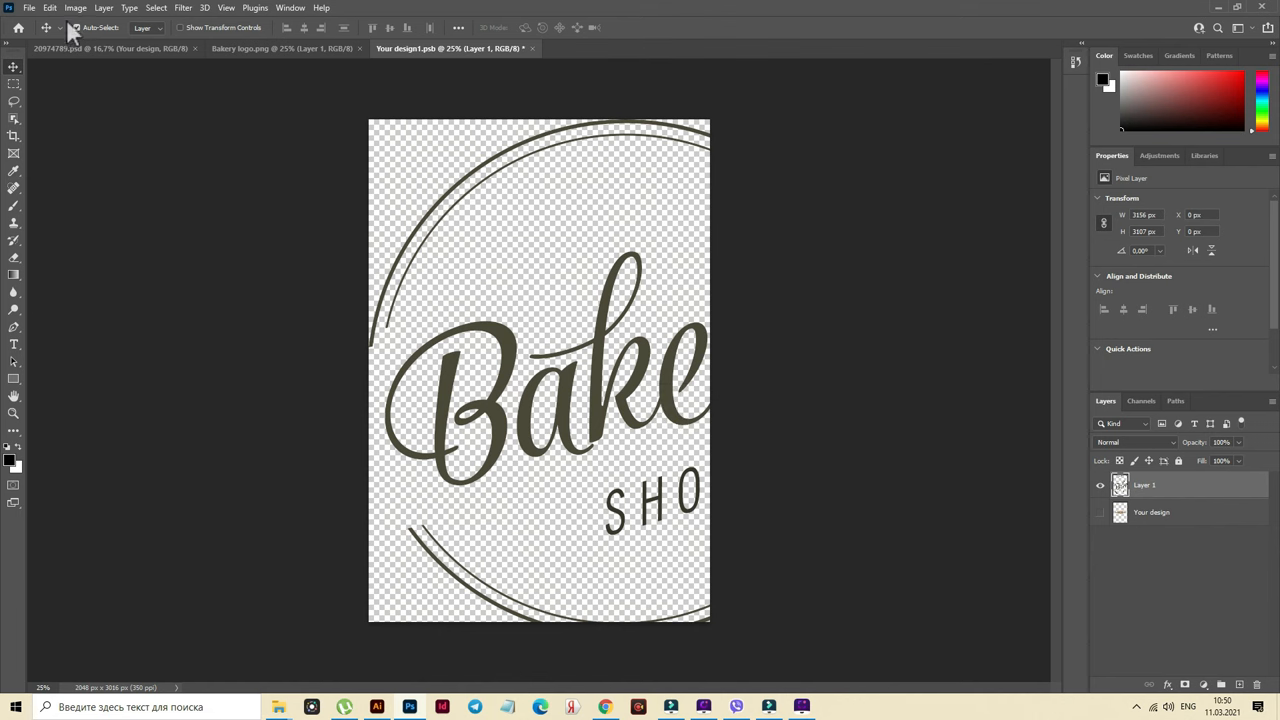
# - Scale the pasted Bakery Shop logo to fit the page and save the embedded design
pyautogui.click(48, 8)
pyautogui.write('50')
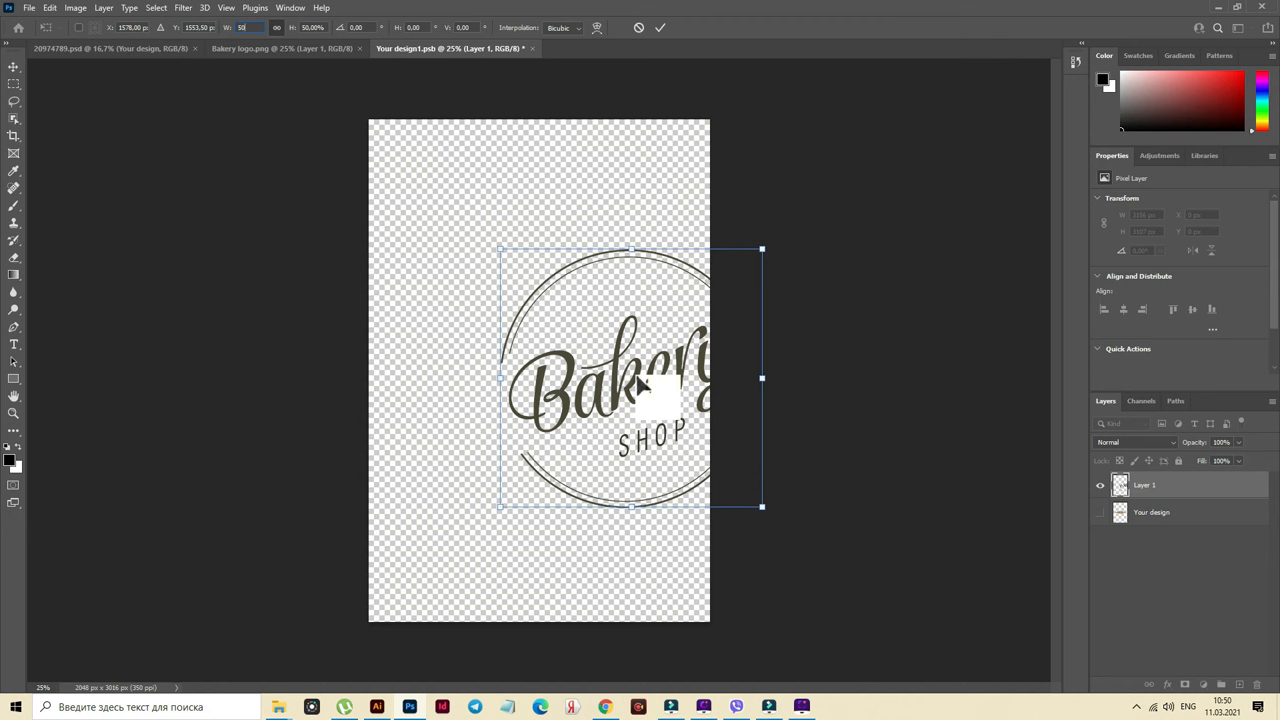
pyautogui.moveTo(640, 384); pyautogui.dragTo(560, 376)
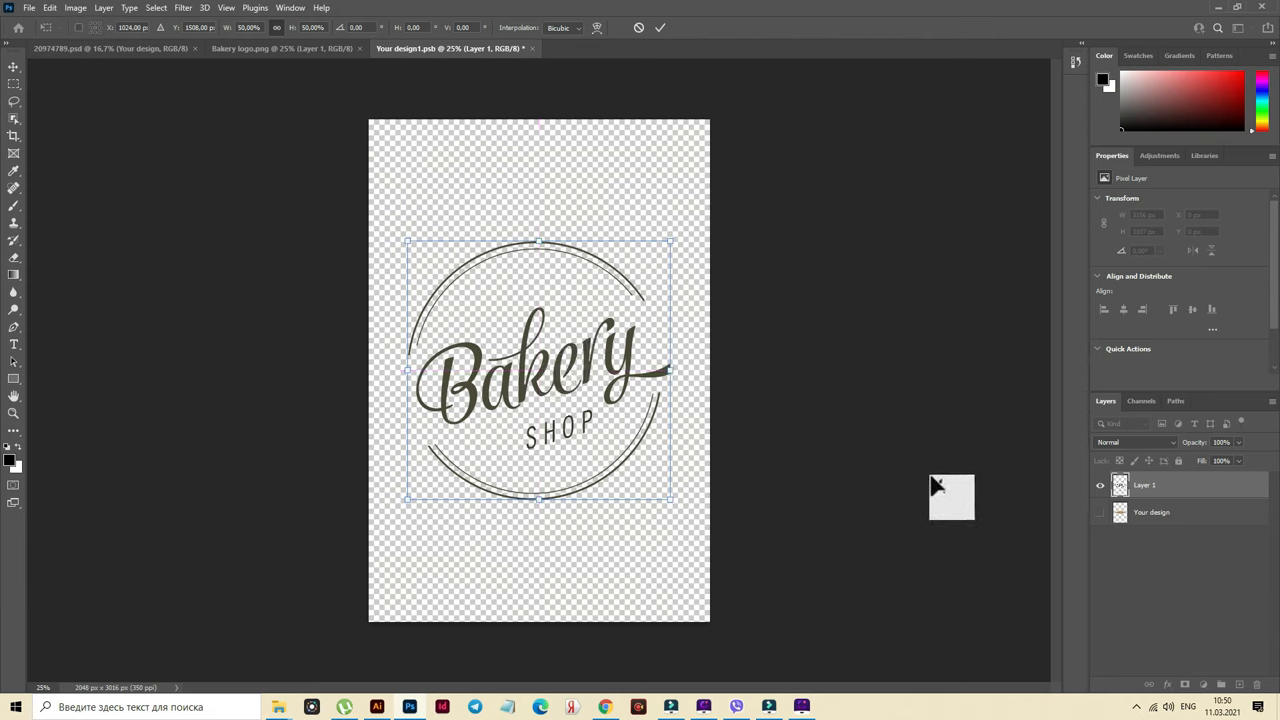
pyautogui.press('ctrl+s')
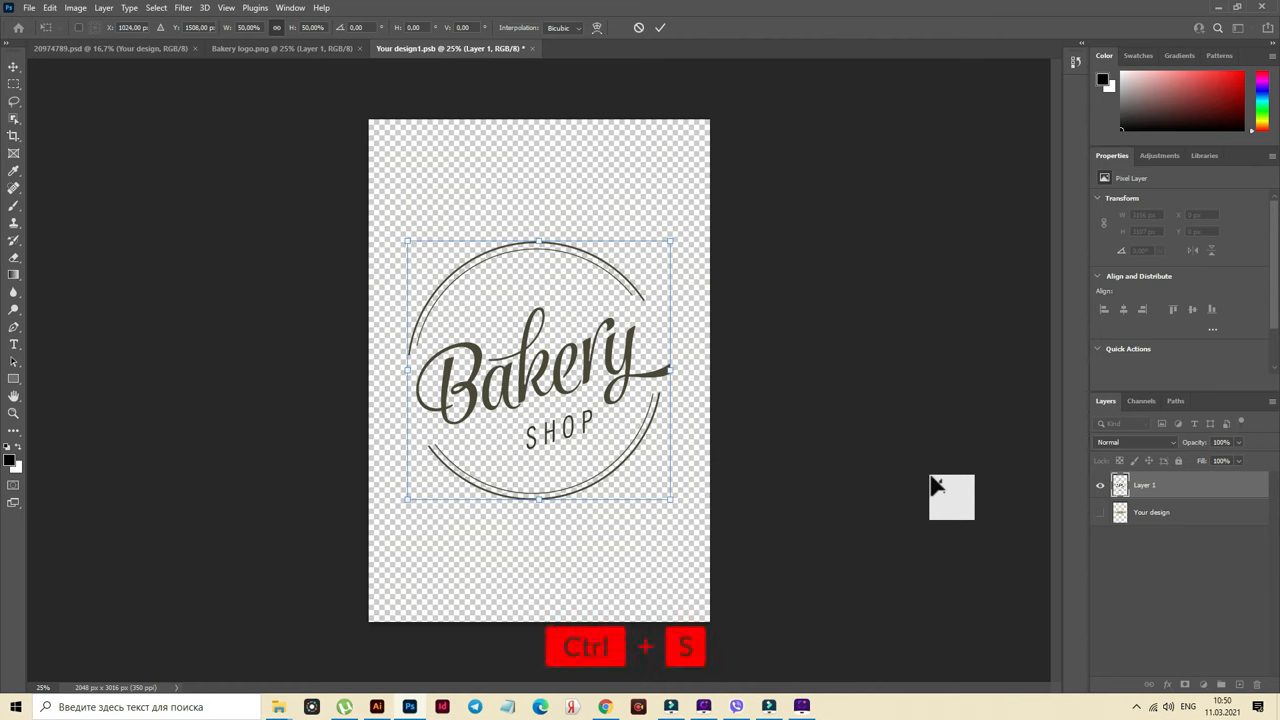
pyautogui.press('ctrl+s')
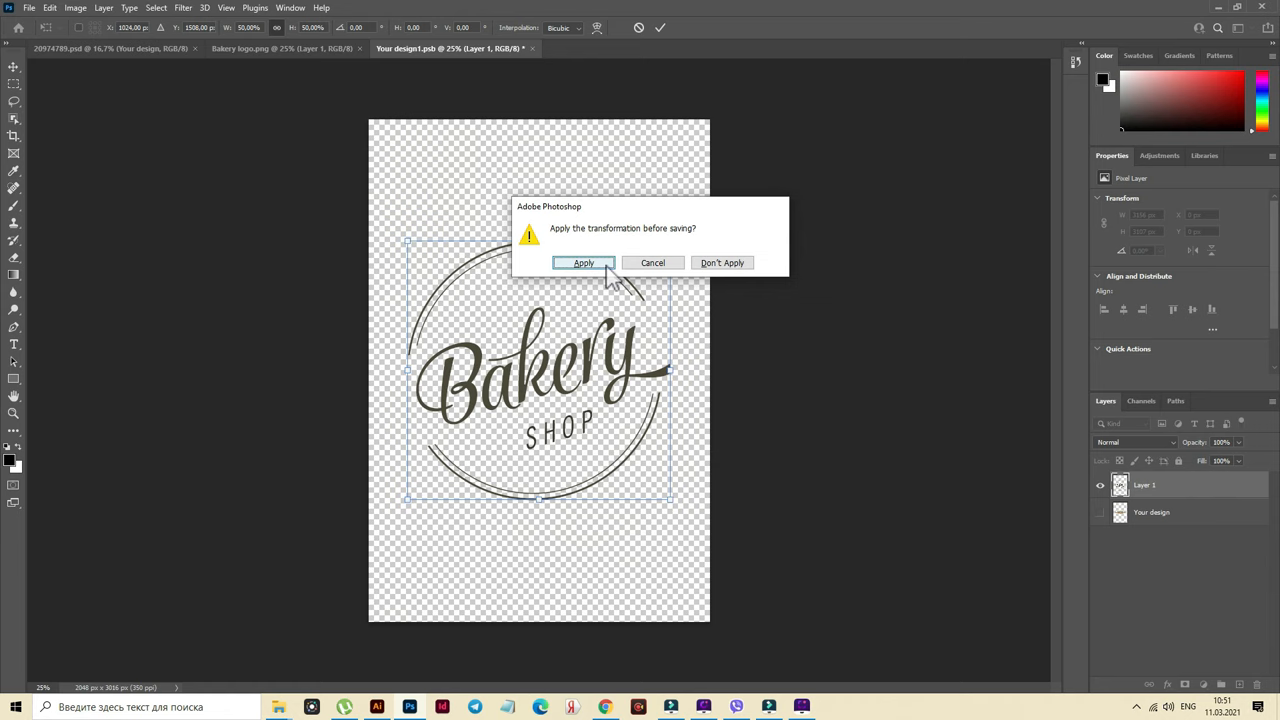
pyautogui.click(584, 262)
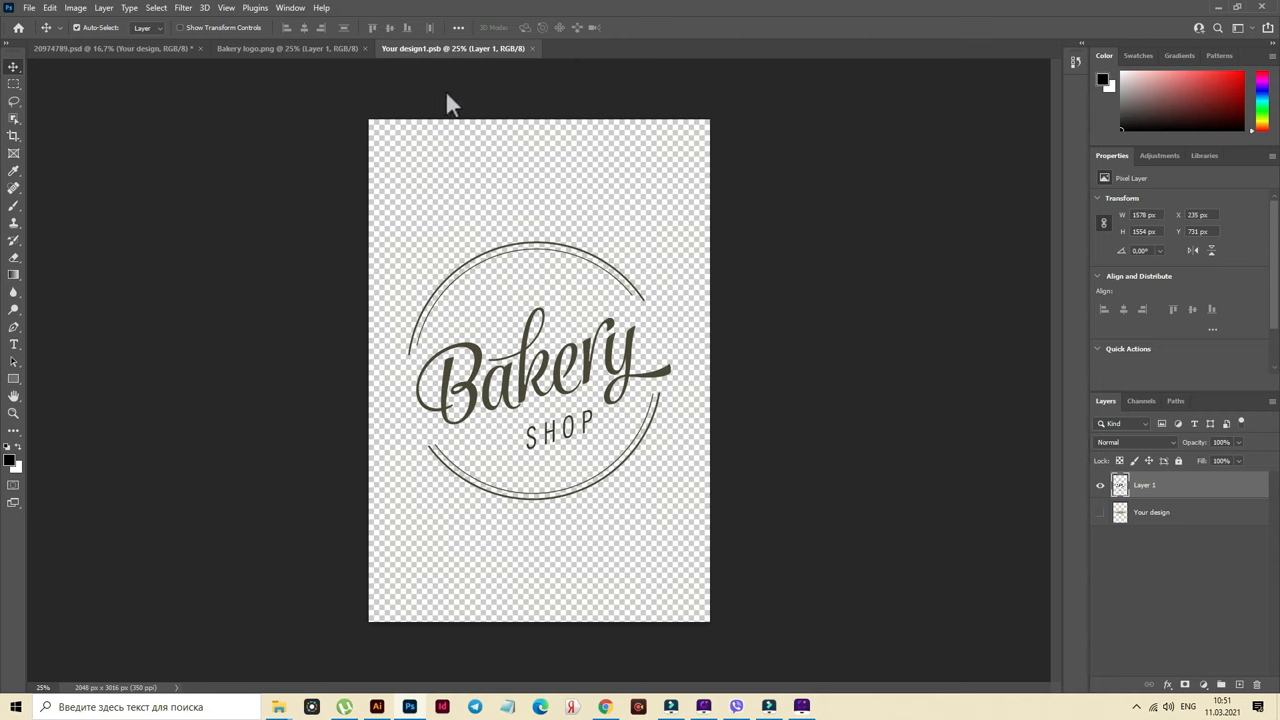
pyautogui.moveTo(280, 78)
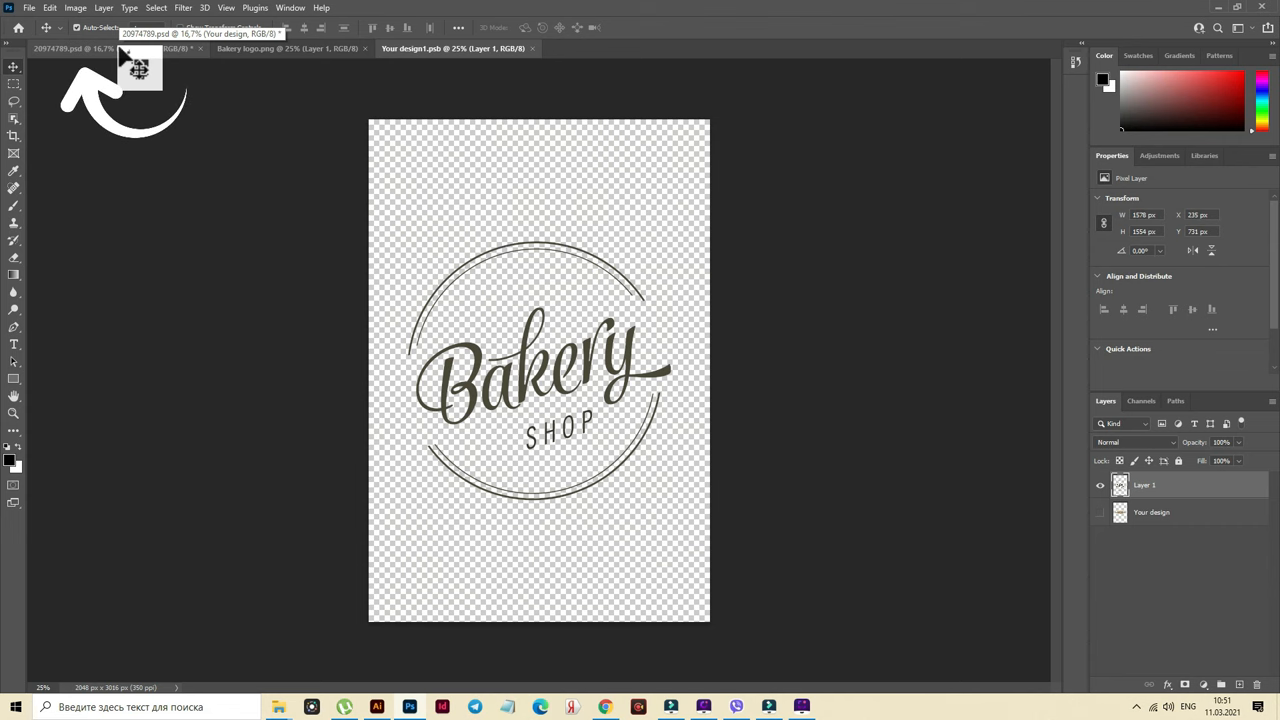
# - Return to the mockup document showing the Bakery Shop logo on the kraft bag
pyautogui.click(70, 48)
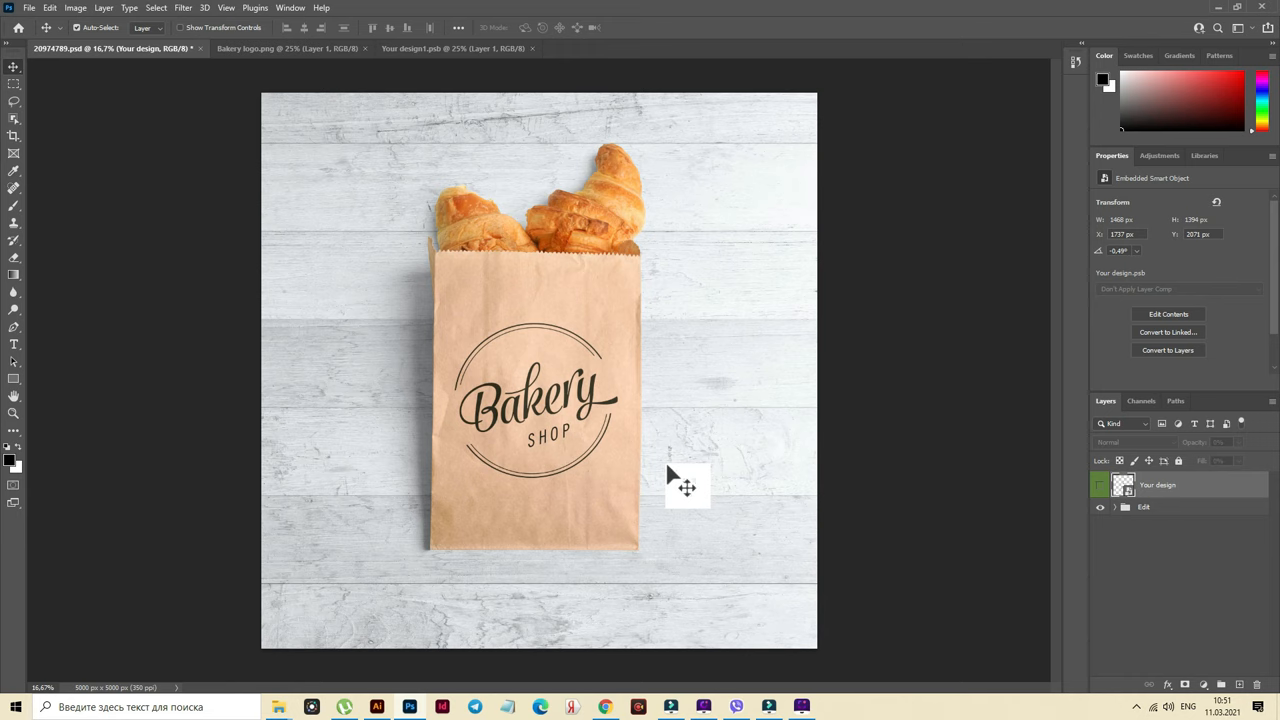
pyautogui.moveTo(680, 520)
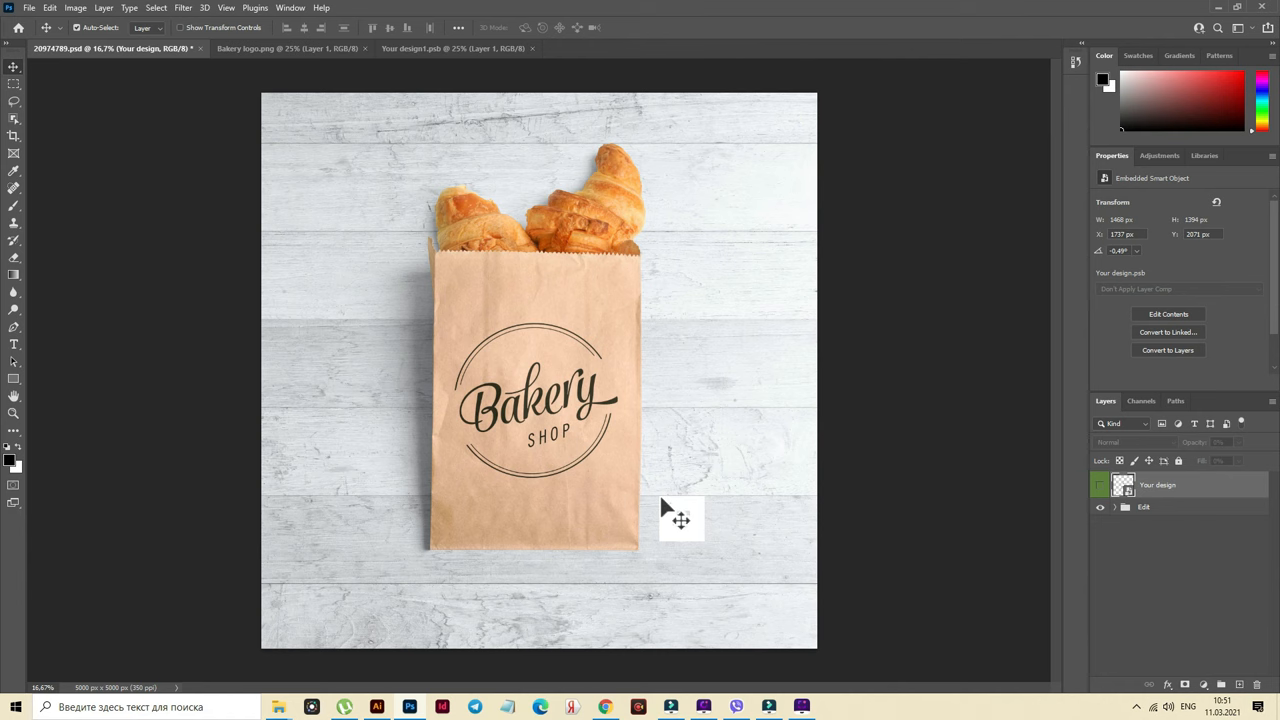
pyautogui.moveTo(680, 524)
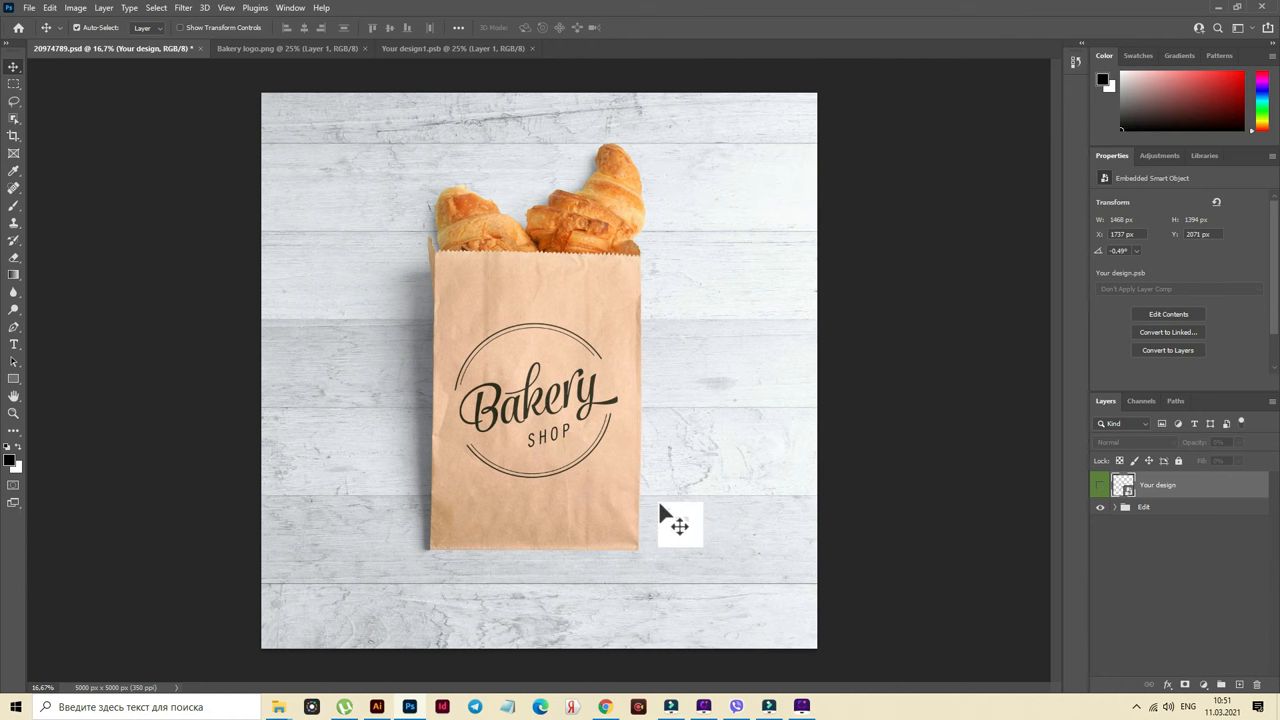